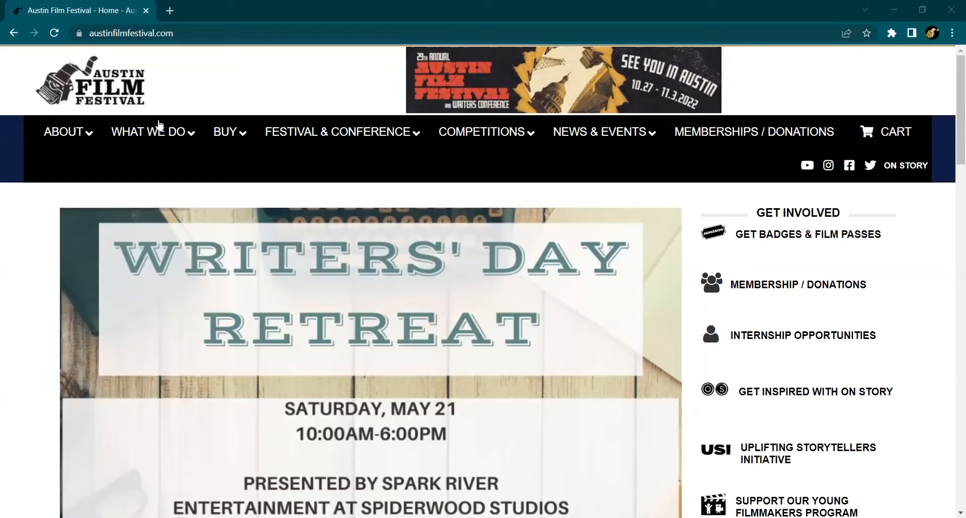
{"action": "mouse_move", "coordinate": [433, 100]}
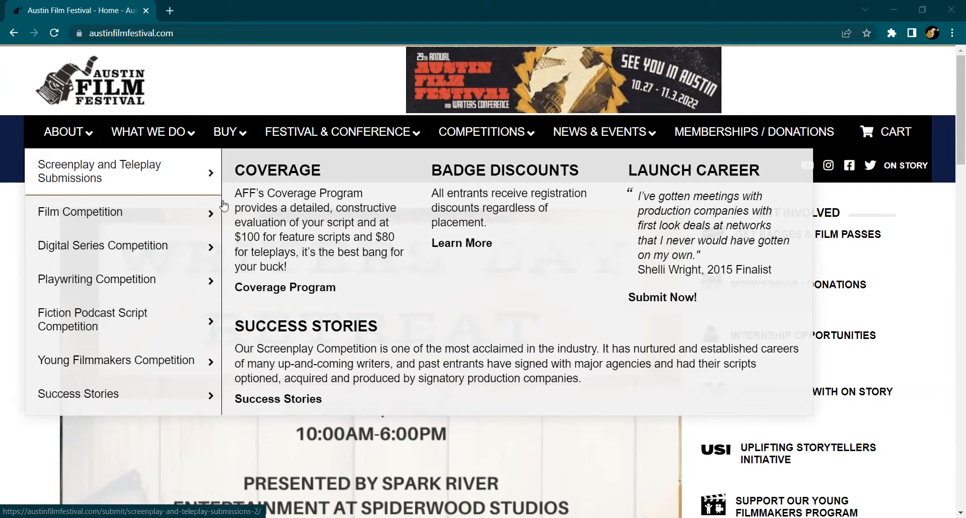
Go to the Screenplay & Teleplay Competition page and review its 2022 deadlines and fees.
{"action": "left_click", "coordinate": [98, 171]}
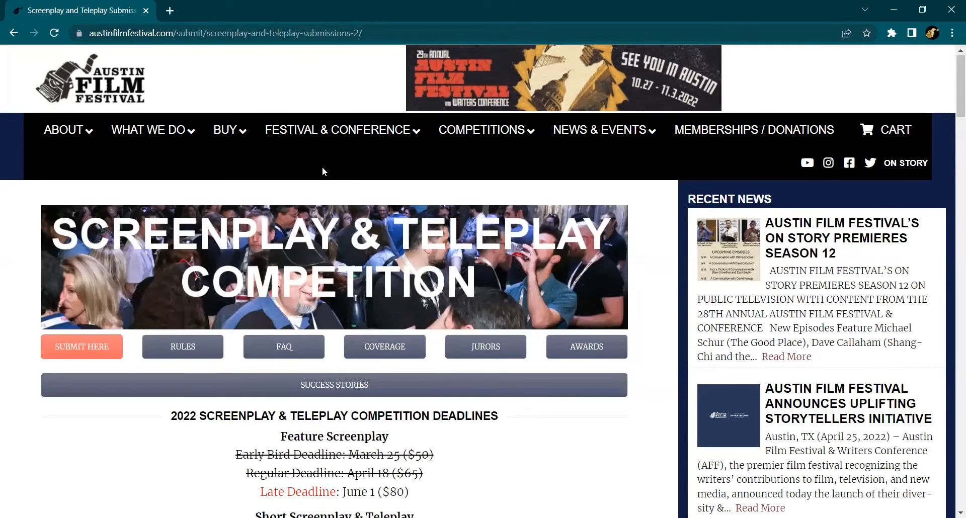
{"action": "scroll", "scroll_direction": "down", "scroll_amount": 3}
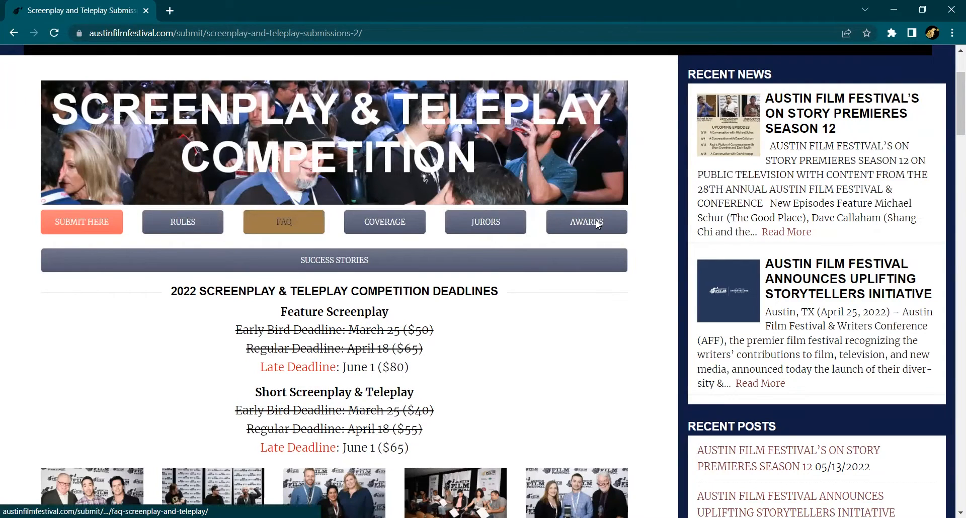
{"action": "scroll", "scroll_direction": "down", "scroll_amount": 3}
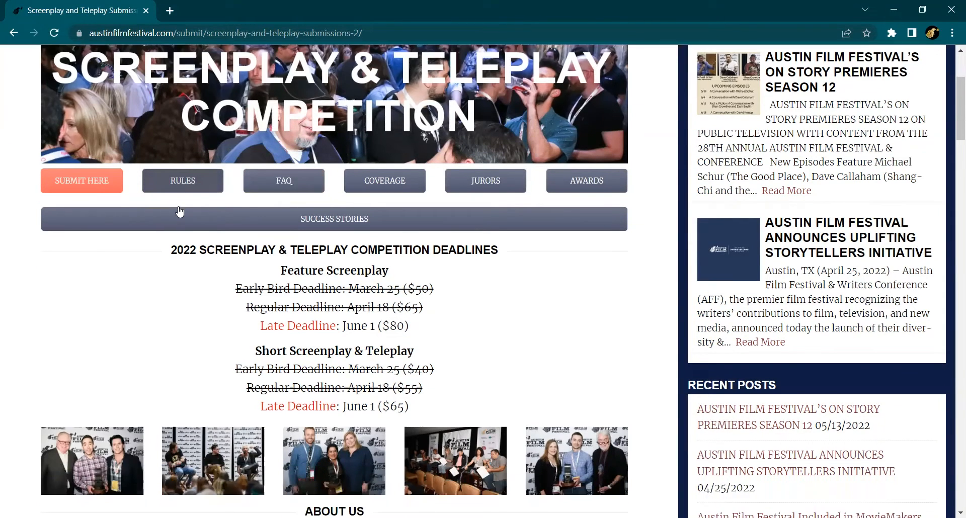
{"action": "scroll", "scroll_direction": "down", "scroll_amount": 3}
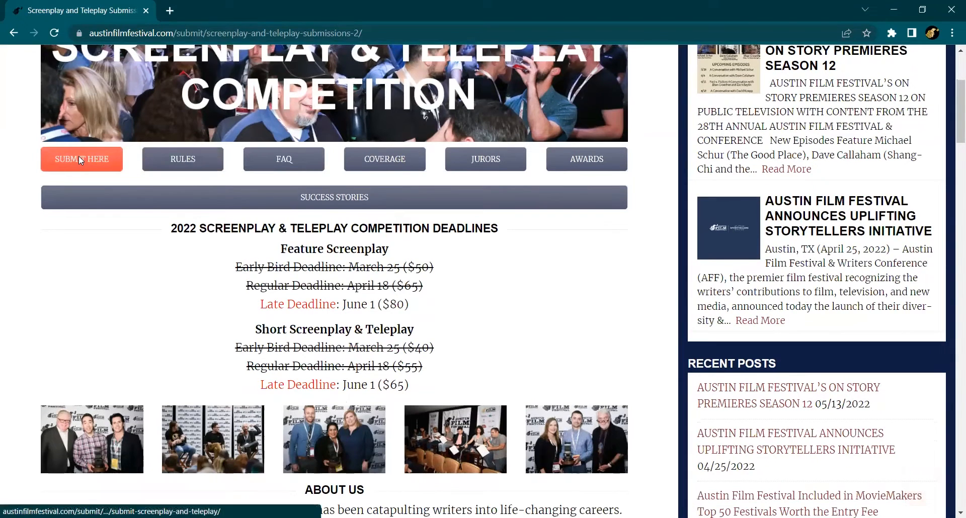
Go to the Submit Screenplay and Teleplay page and expand the Script Competition Category Descriptions.
{"action": "left_click", "coordinate": [81, 159]}
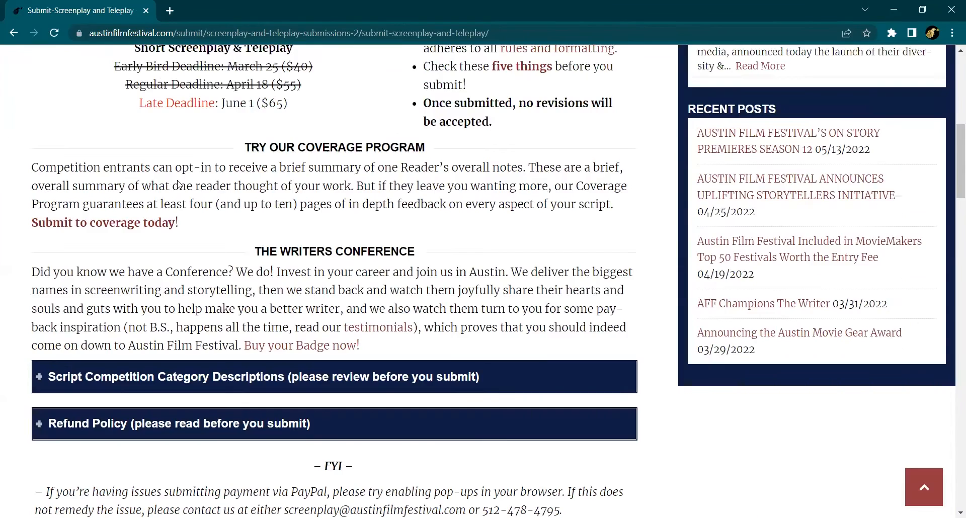
{"action": "scroll", "scroll_direction": "down", "scroll_amount": 3}
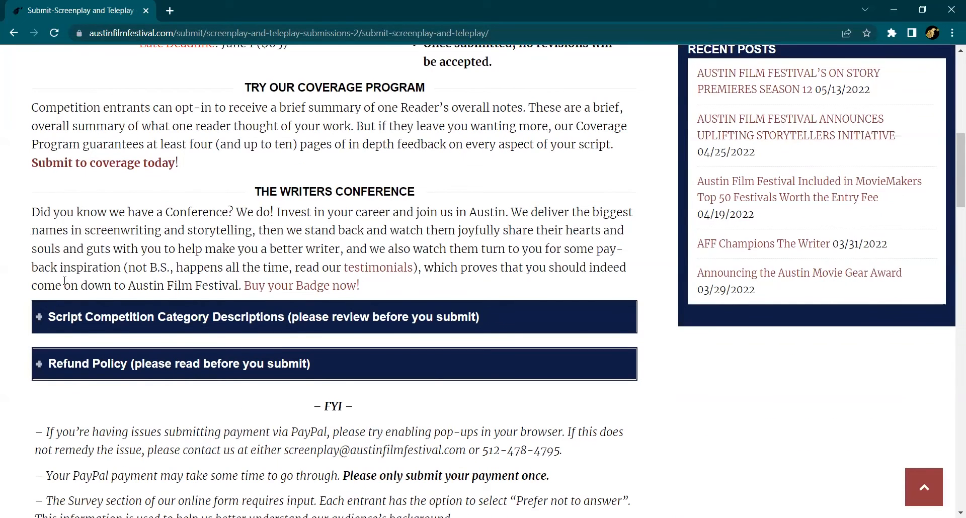
{"action": "mouse_move", "coordinate": [246, 308]}
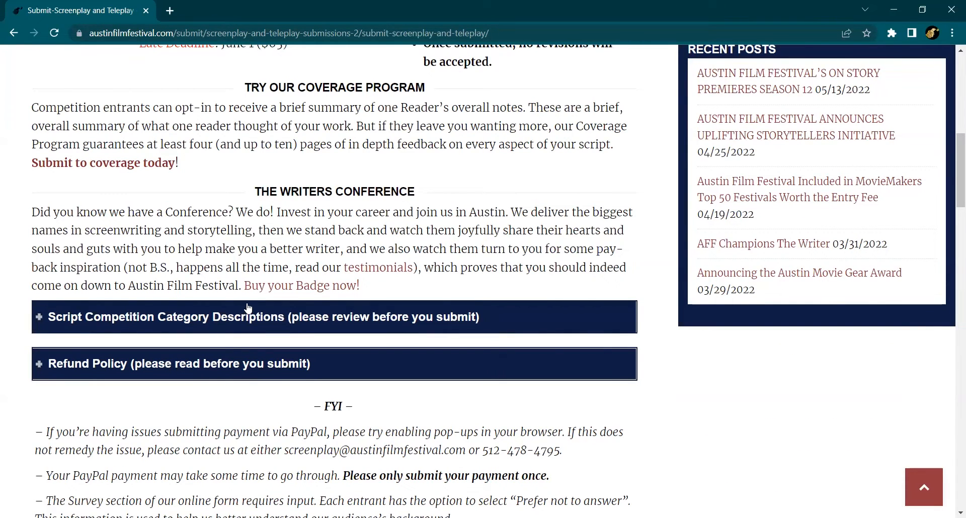
{"action": "left_click", "coordinate": [266, 317]}
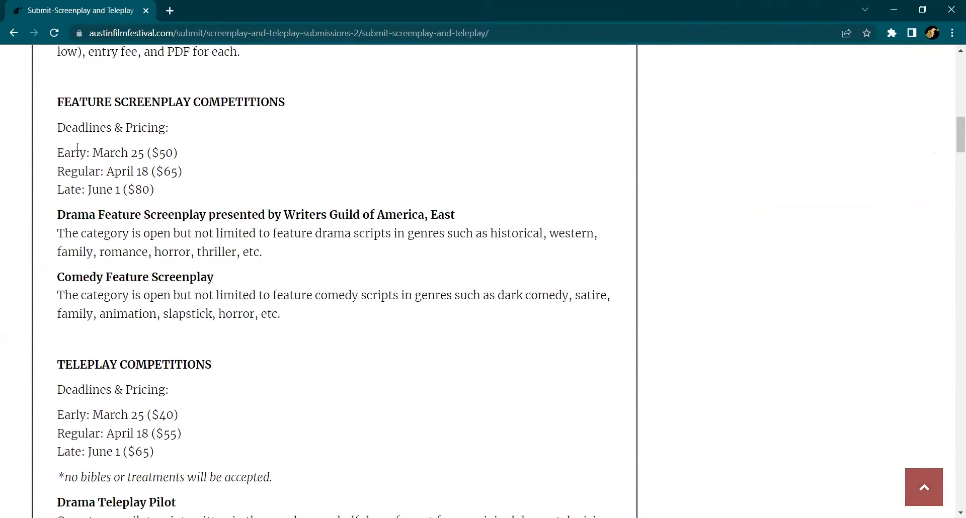
{"action": "scroll", "scroll_direction": "down", "scroll_amount": 3}
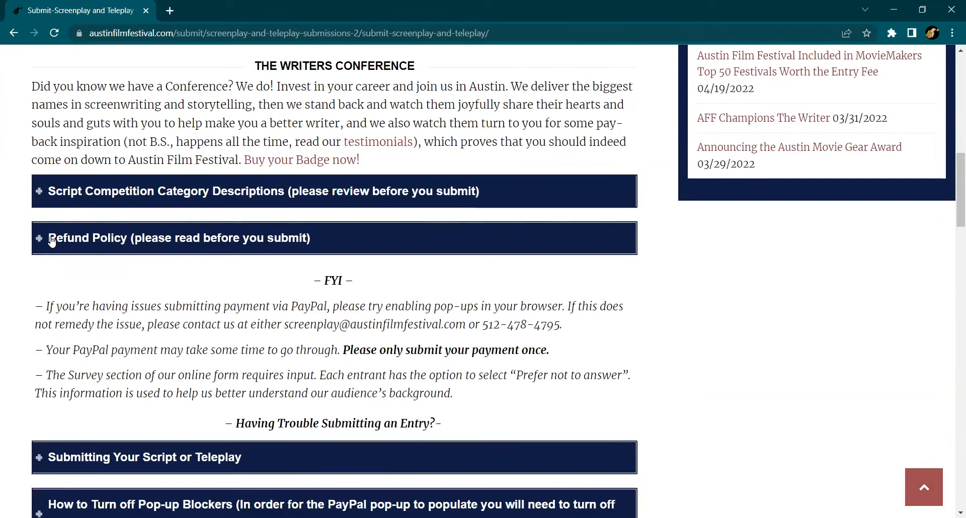
{"action": "scroll", "scroll_direction": "down", "scroll_amount": 3}
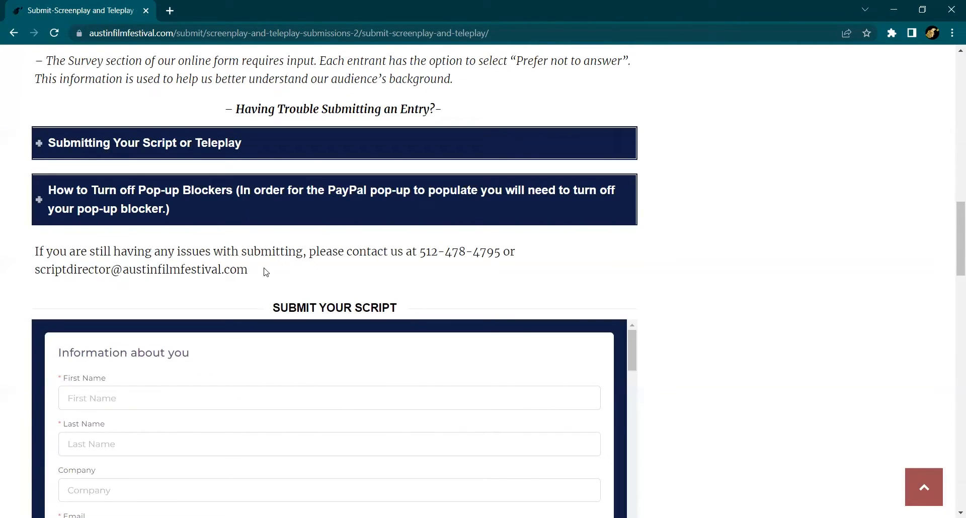
{"action": "scroll", "scroll_direction": "down", "scroll_amount": 3}
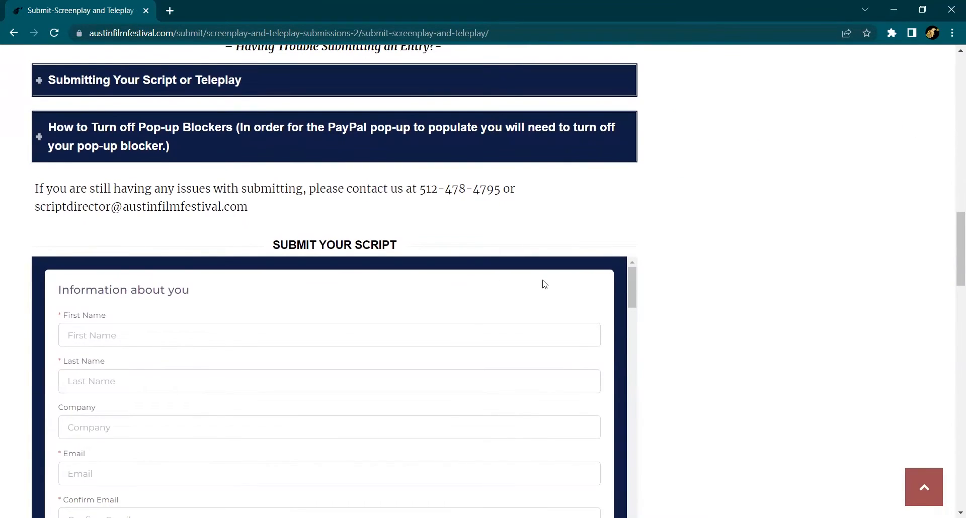
{"action": "scroll", "scroll_direction": "down", "scroll_amount": 3}
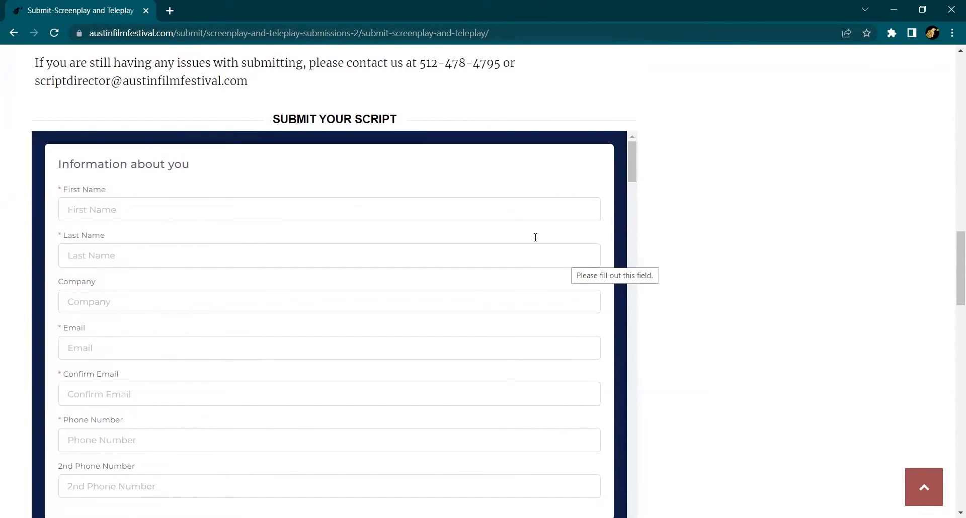
{"action": "mouse_move", "coordinate": [286, 178]}
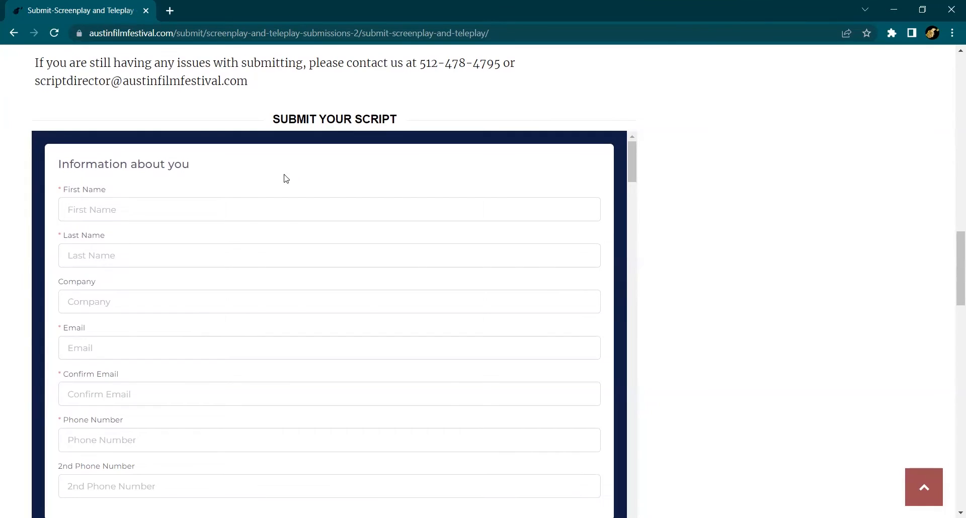
{"action": "left_click", "coordinate": [329, 209]}
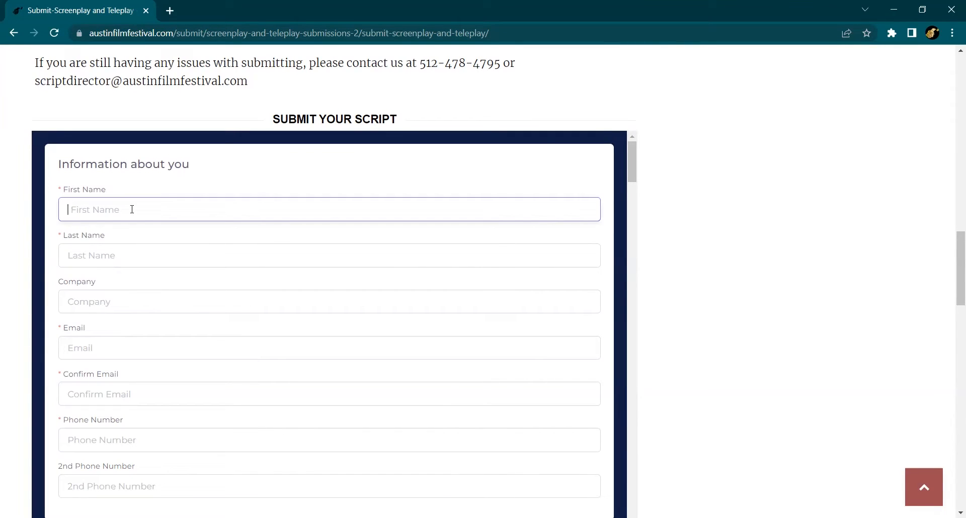
{"action": "type", "text": "Al"}
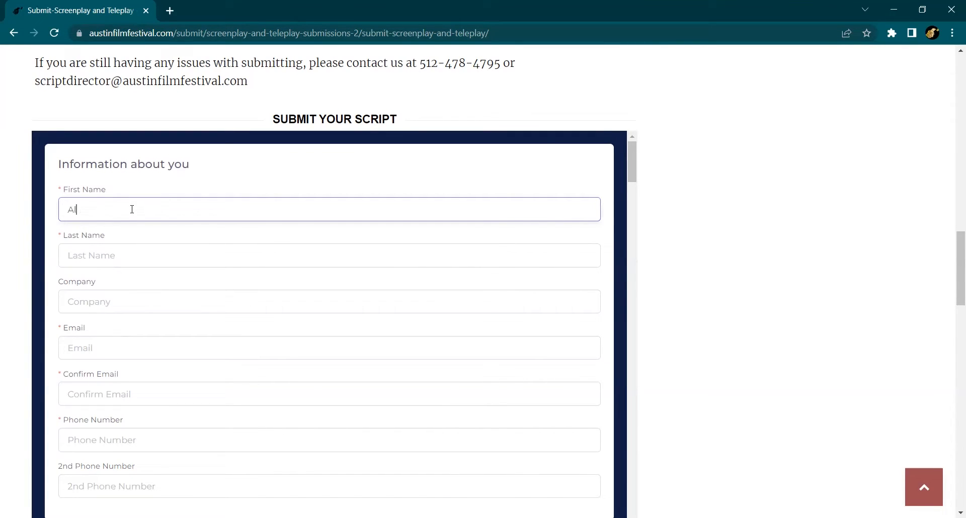
{"action": "type", "text": "Al"}
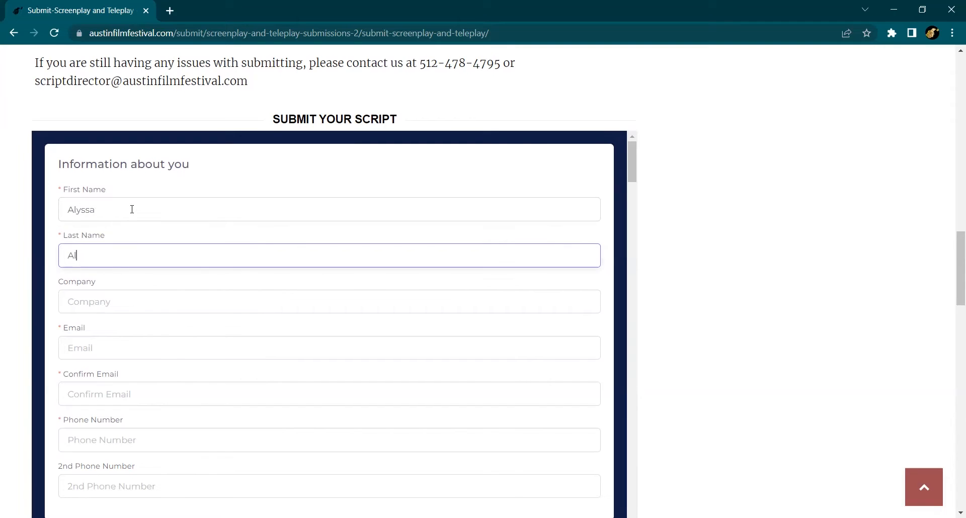
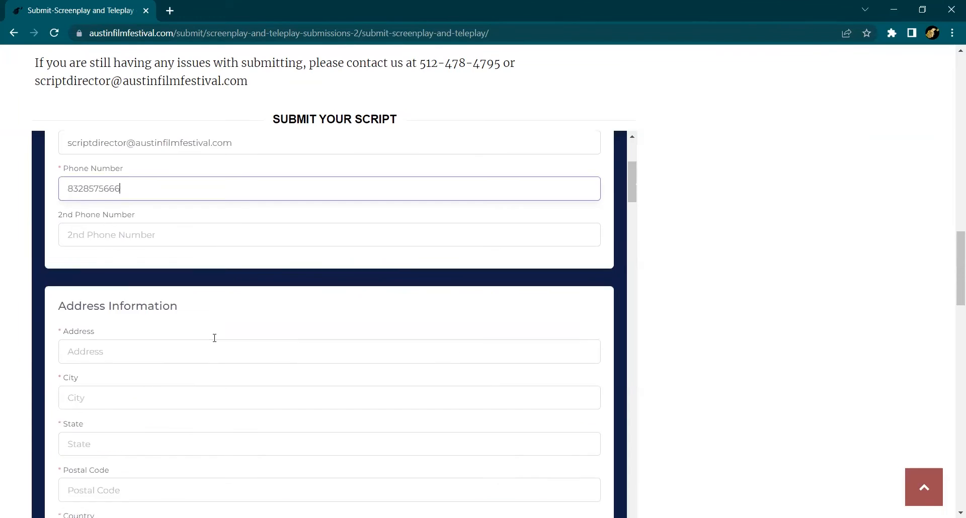
{"action": "type", "text": "1801 Salinas St"}
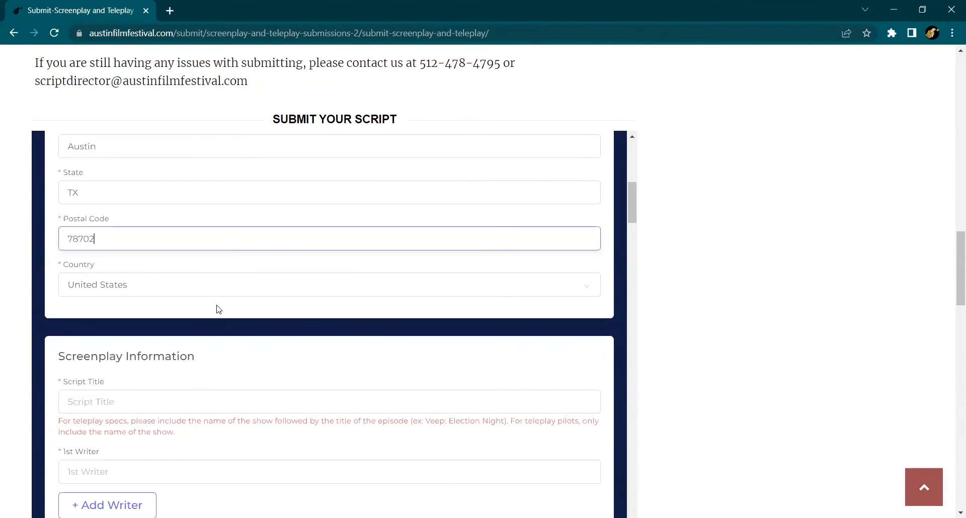
{"action": "scroll", "scroll_direction": "down", "scroll_amount": 3}
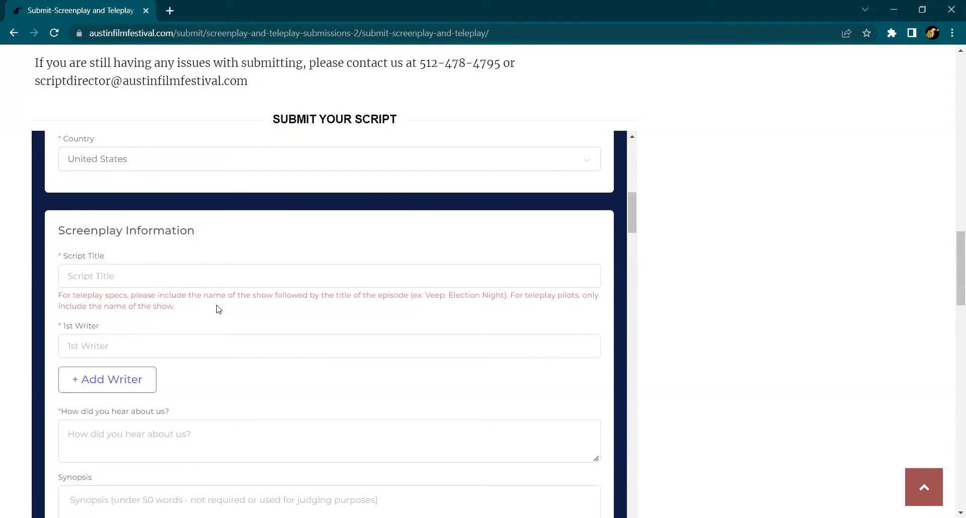
{"action": "scroll", "scroll_direction": "down", "scroll_amount": 3}
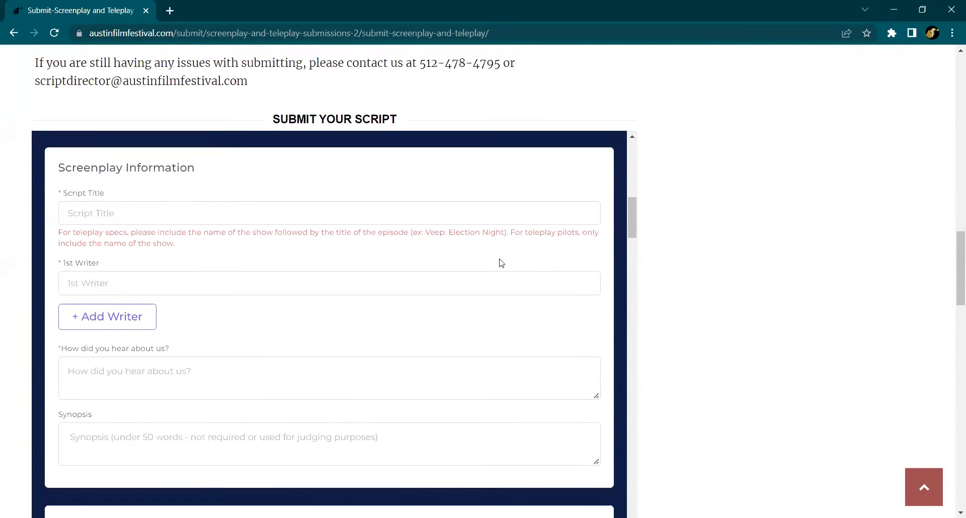
{"action": "left_click", "coordinate": [329, 213]}
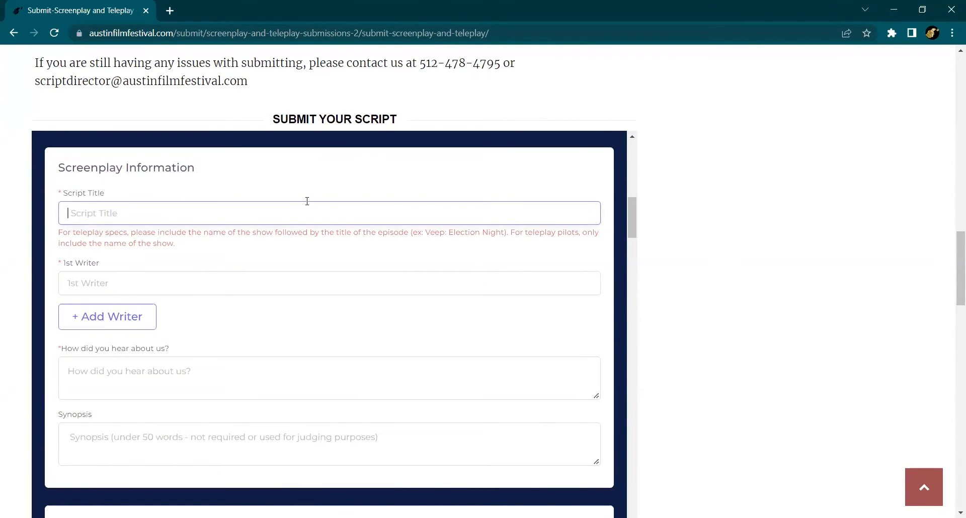
{"action": "type", "text": "TEST"}
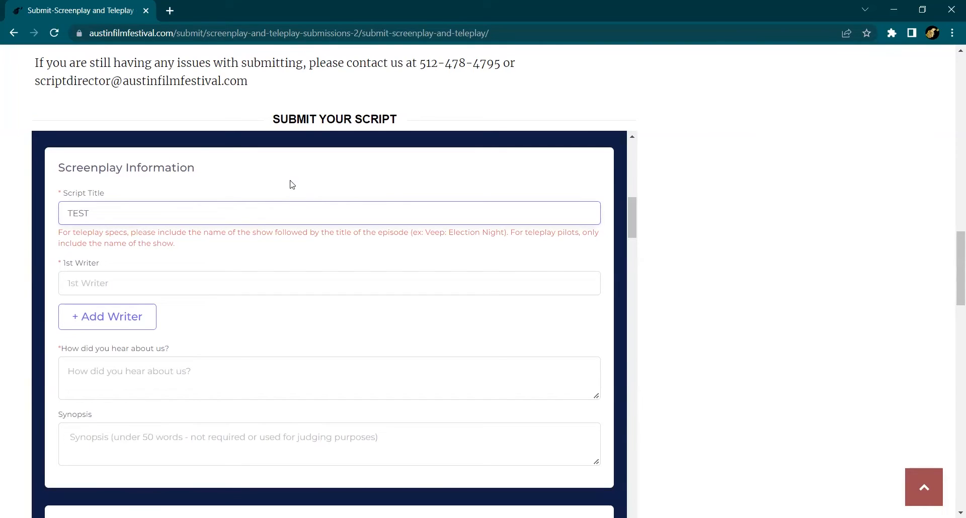
{"action": "left_click", "coordinate": [330, 282]}
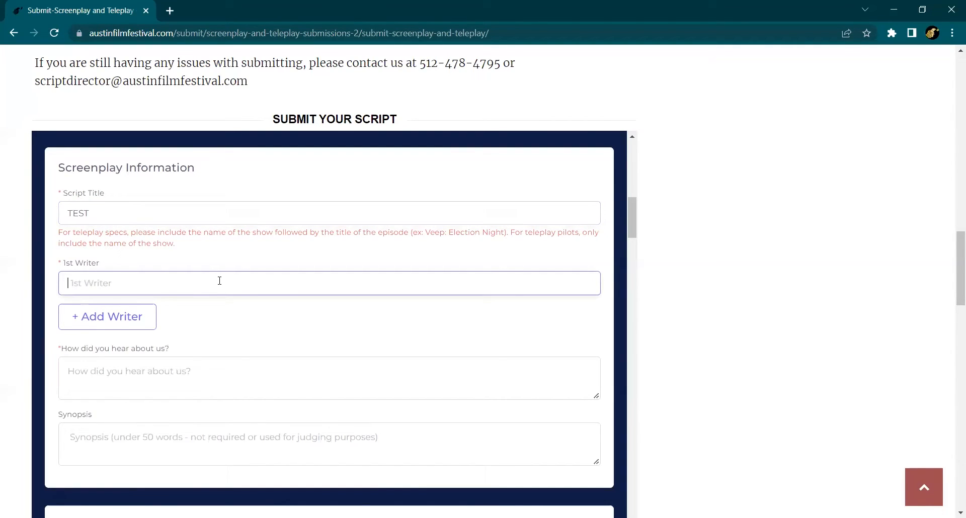
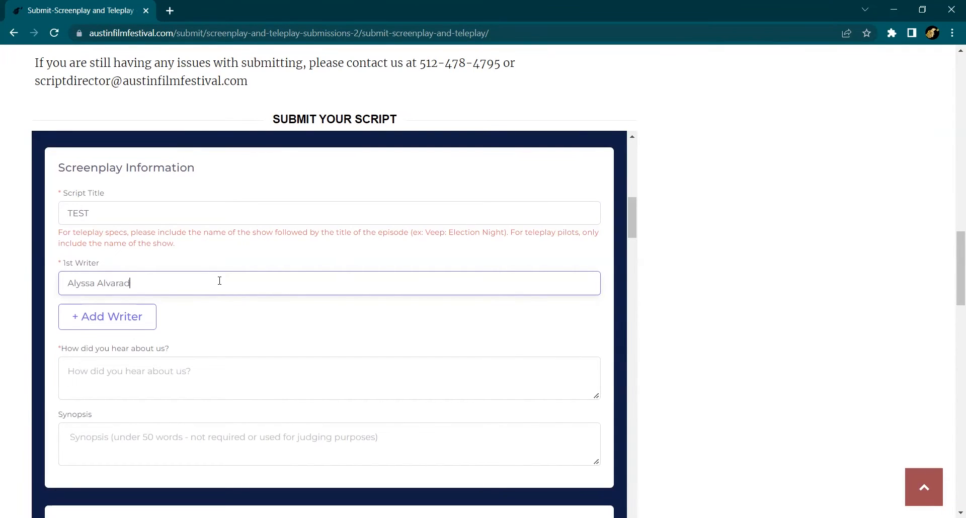
Add then remove a second writer entry and start answering how they heard about the festival.
{"action": "left_click", "coordinate": [107, 317]}
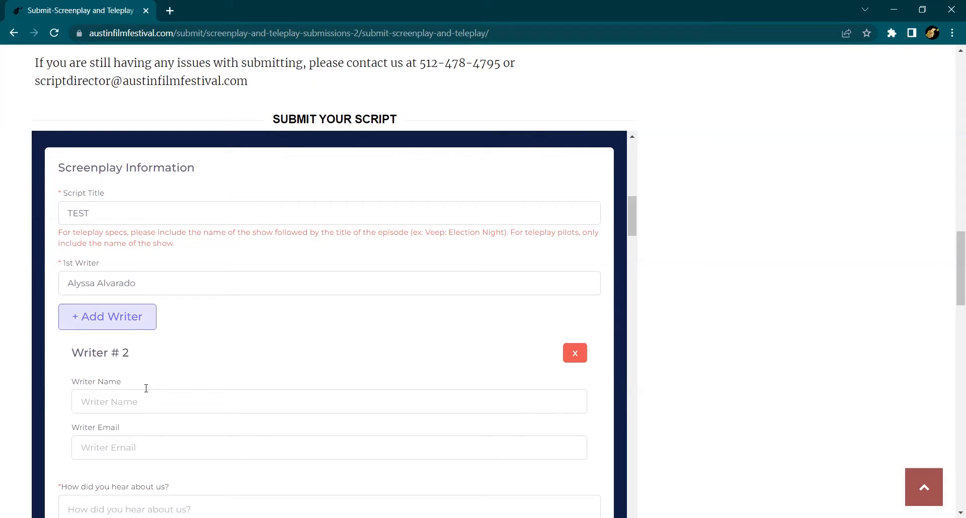
{"action": "left_click", "coordinate": [574, 353]}
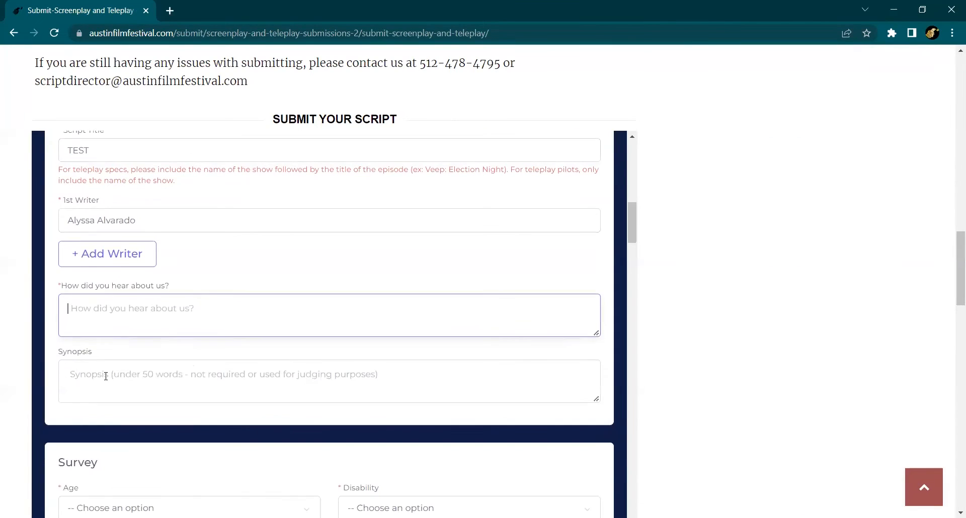
{"action": "type", "text": "c"}
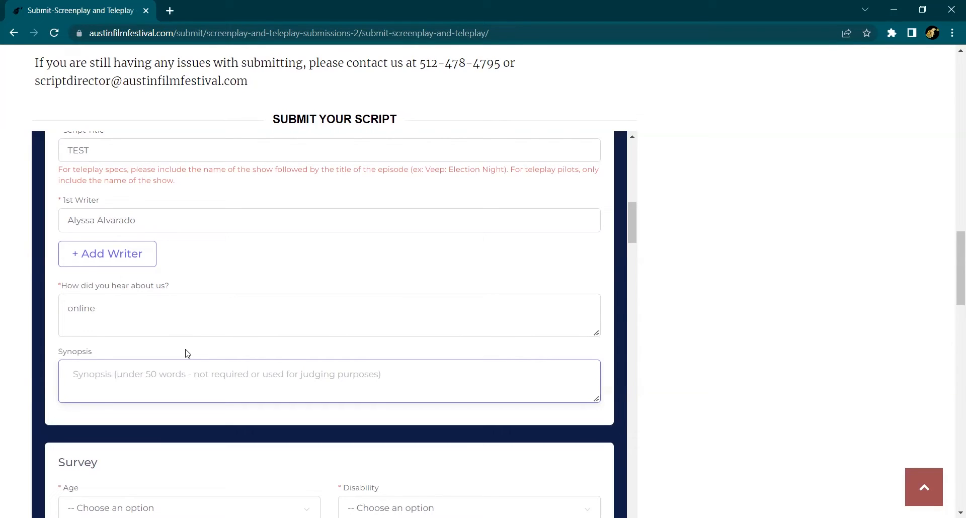
Scroll to the demographic Survey section of the form.
{"action": "scroll", "scroll_direction": "down", "scroll_amount": 3}
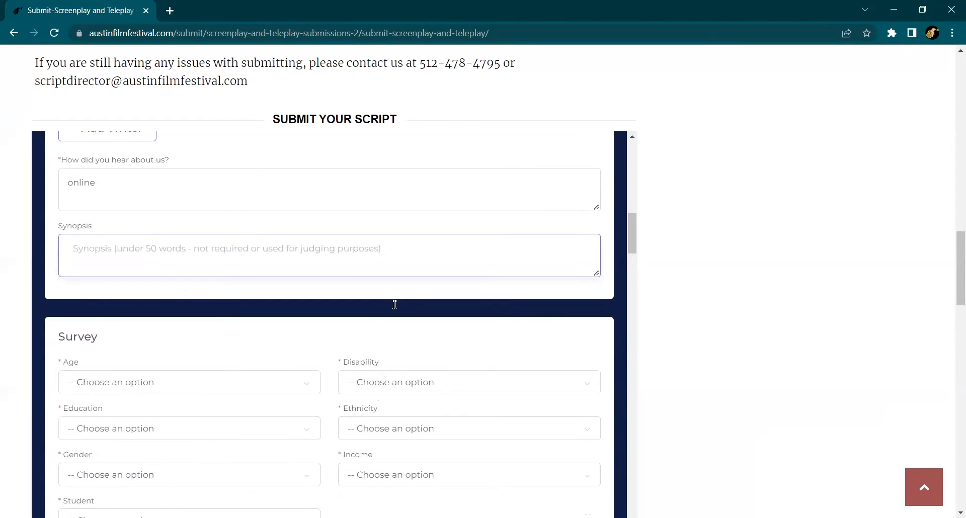
{"action": "scroll", "scroll_direction": "down", "scroll_amount": 3}
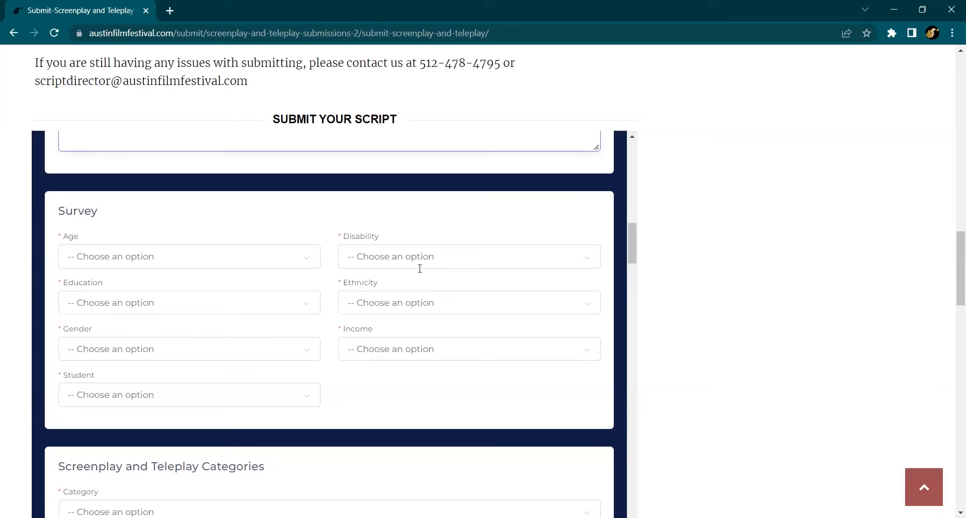
{"action": "mouse_move", "coordinate": [285, 236]}
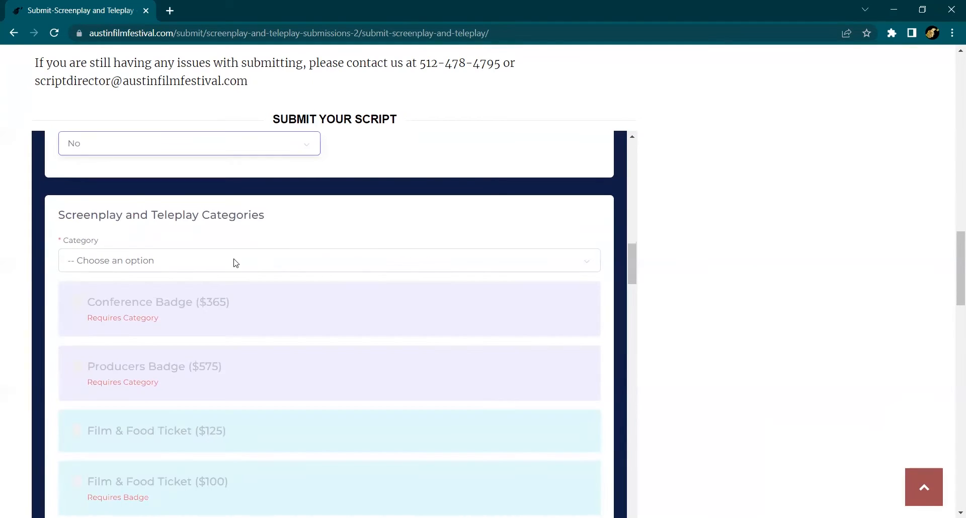
Choose Comedy Teleplay Pilot as the script category.
{"action": "left_click", "coordinate": [329, 260]}
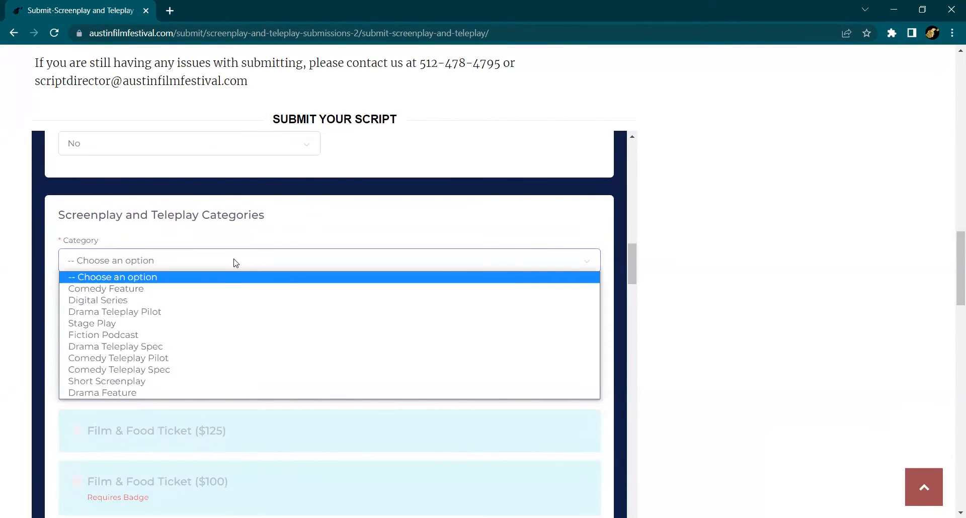
{"action": "mouse_move", "coordinate": [225, 273]}
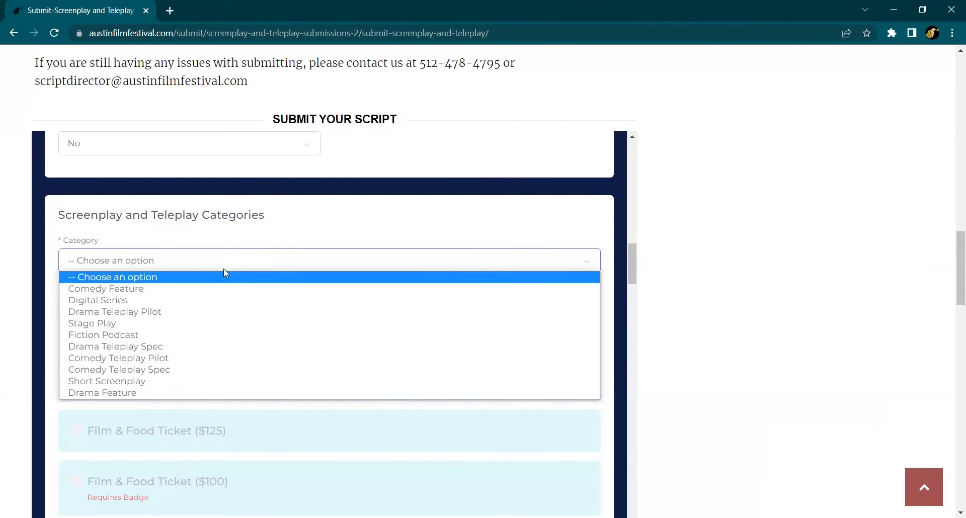
{"action": "mouse_move", "coordinate": [185, 335]}
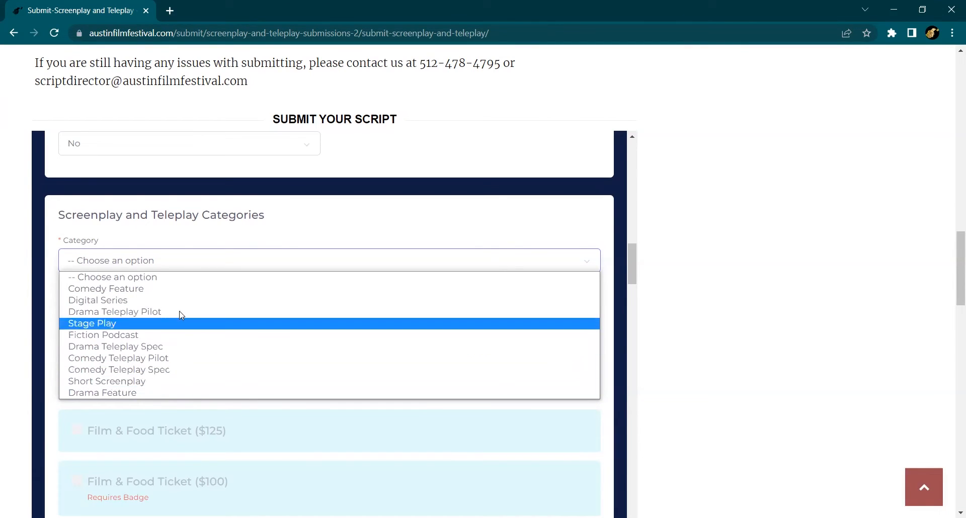
{"action": "mouse_move", "coordinate": [182, 307]}
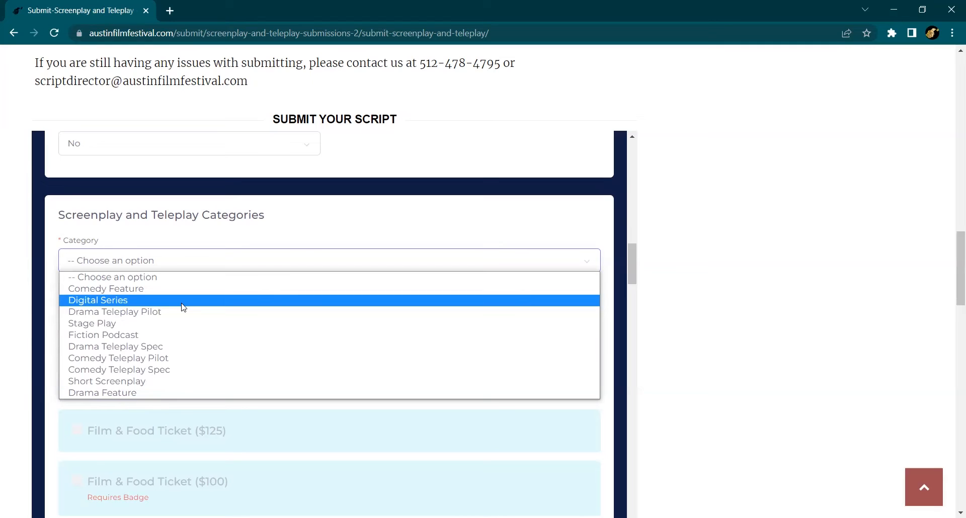
{"action": "mouse_move", "coordinate": [191, 358]}
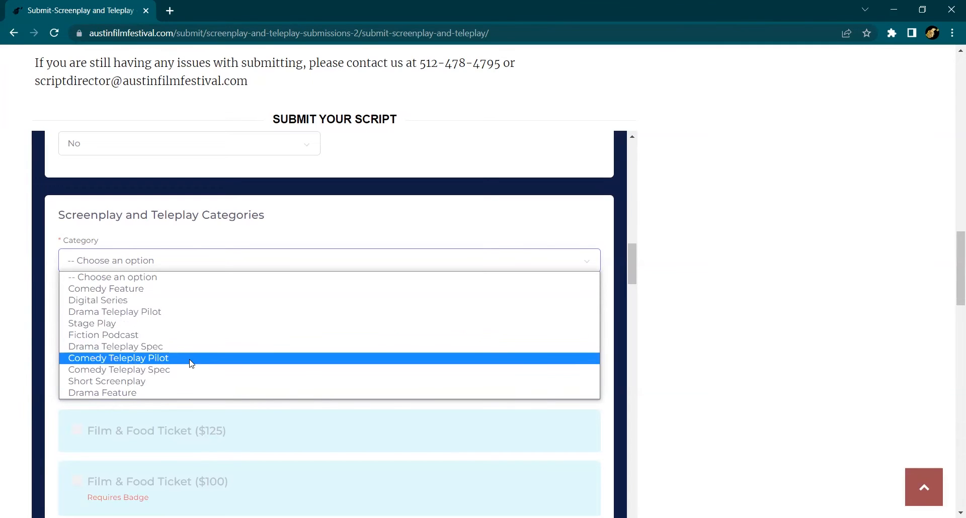
{"action": "left_click", "coordinate": [118, 358]}
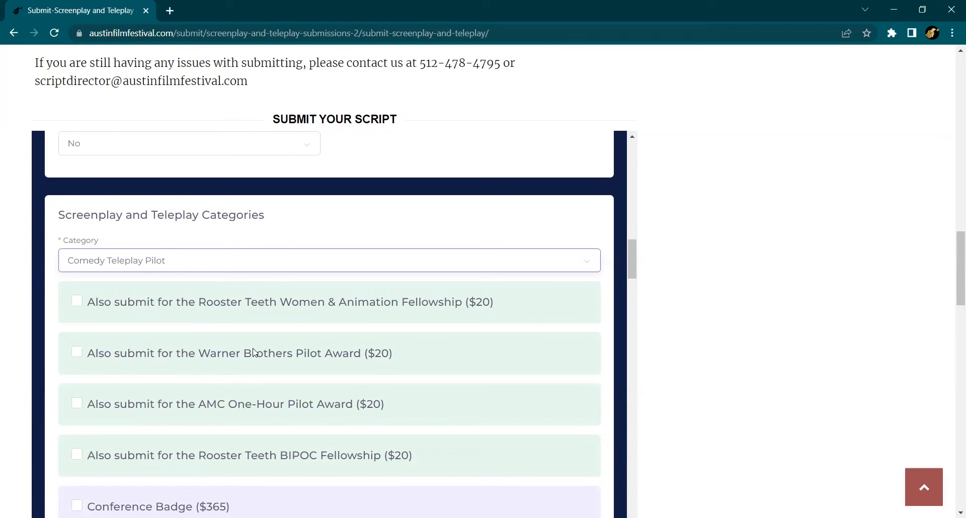
{"action": "mouse_move", "coordinate": [286, 302]}
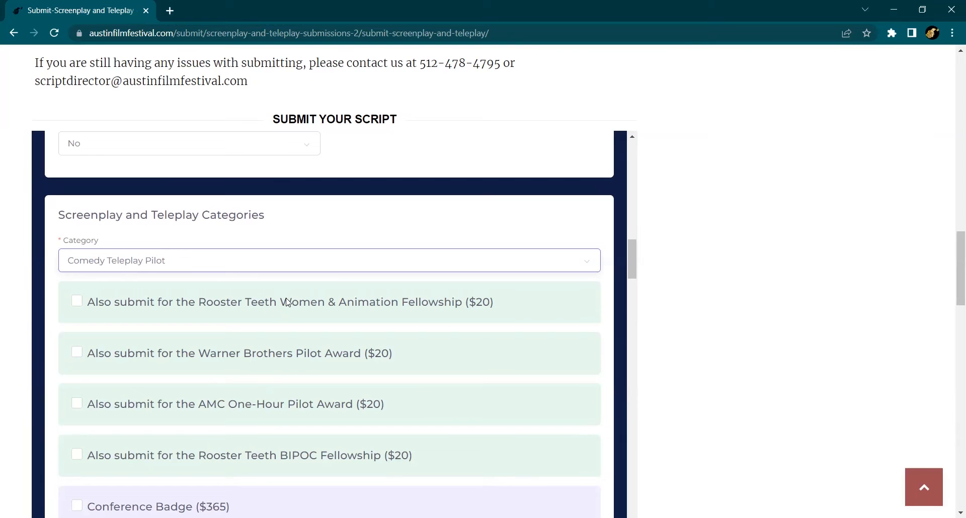
{"action": "scroll", "scroll_direction": "down", "scroll_amount": 3}
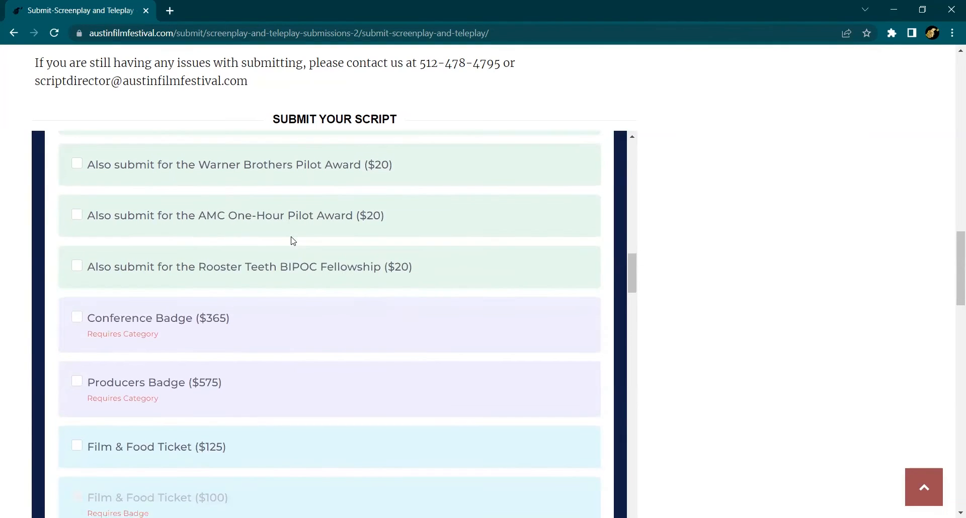
{"action": "mouse_move", "coordinate": [239, 255]}
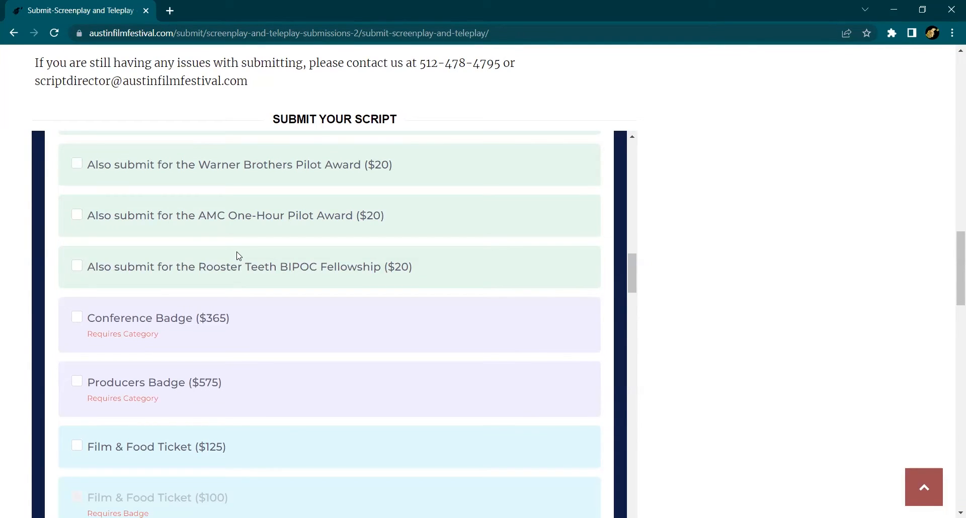
{"action": "scroll", "scroll_direction": "down", "scroll_amount": 3}
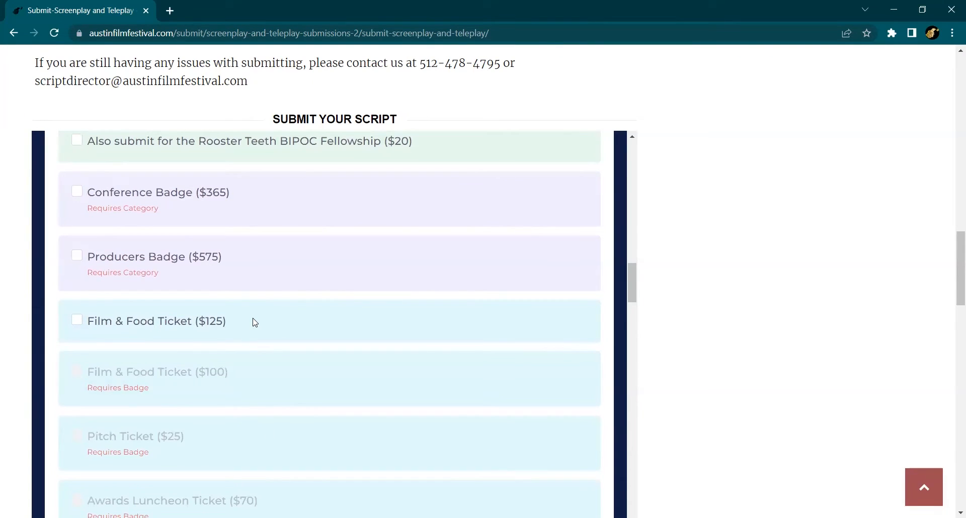
{"action": "scroll", "scroll_direction": "down", "scroll_amount": 3}
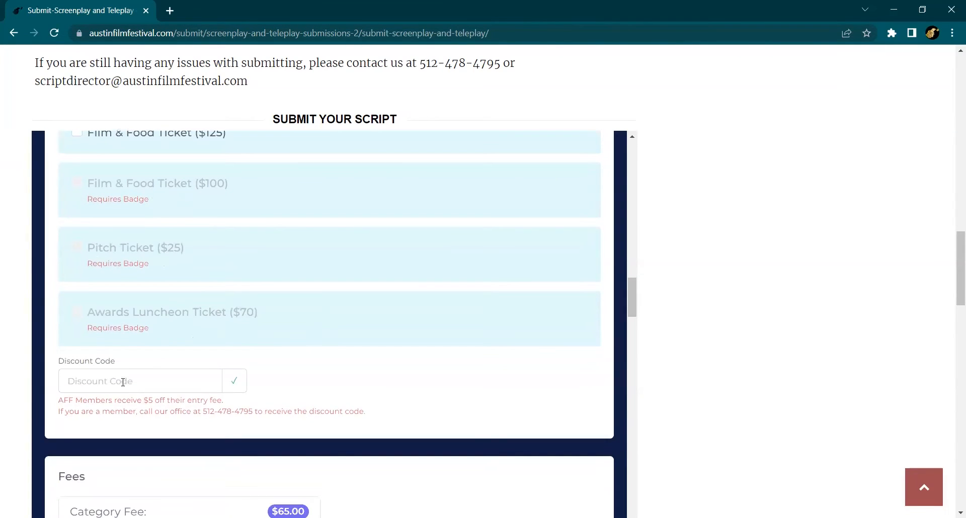
{"action": "left_click", "coordinate": [140, 381]}
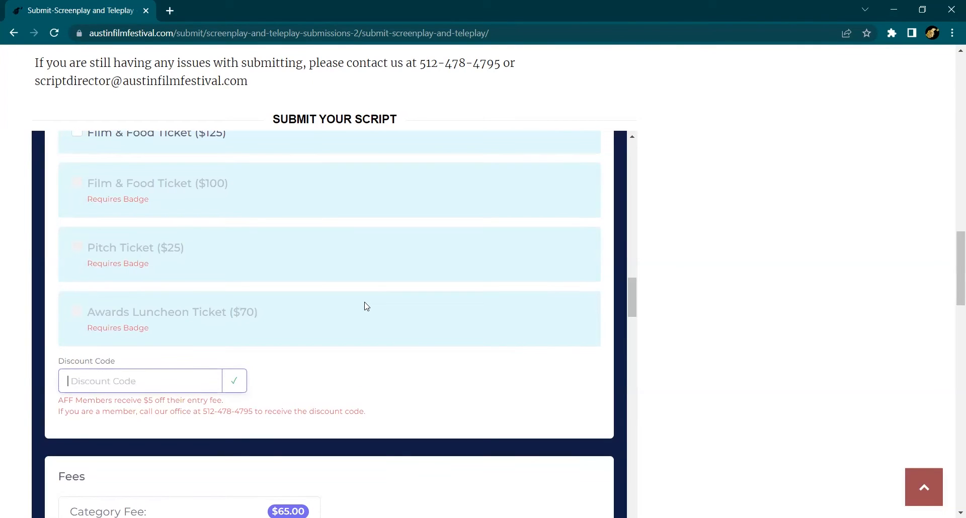
{"action": "scroll", "scroll_direction": "down", "scroll_amount": 3}
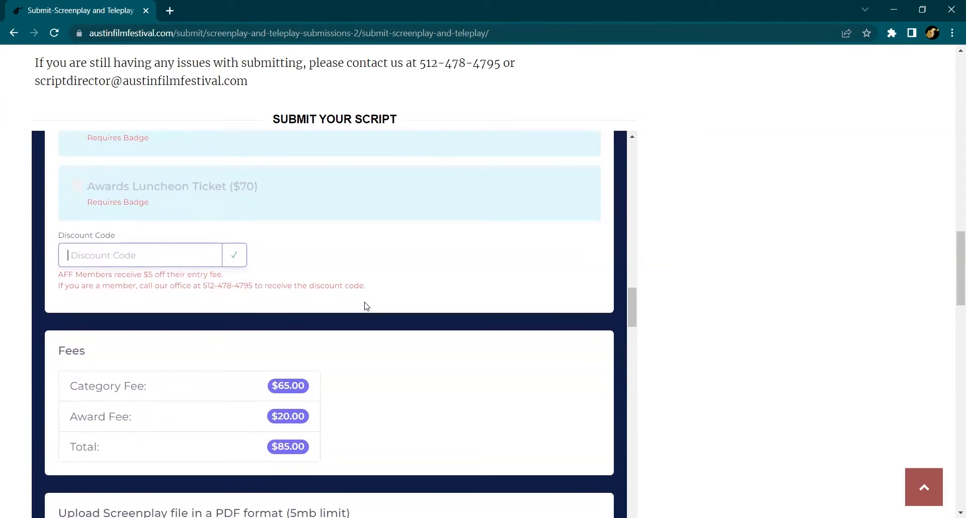
{"action": "scroll", "scroll_direction": "down", "scroll_amount": 3}
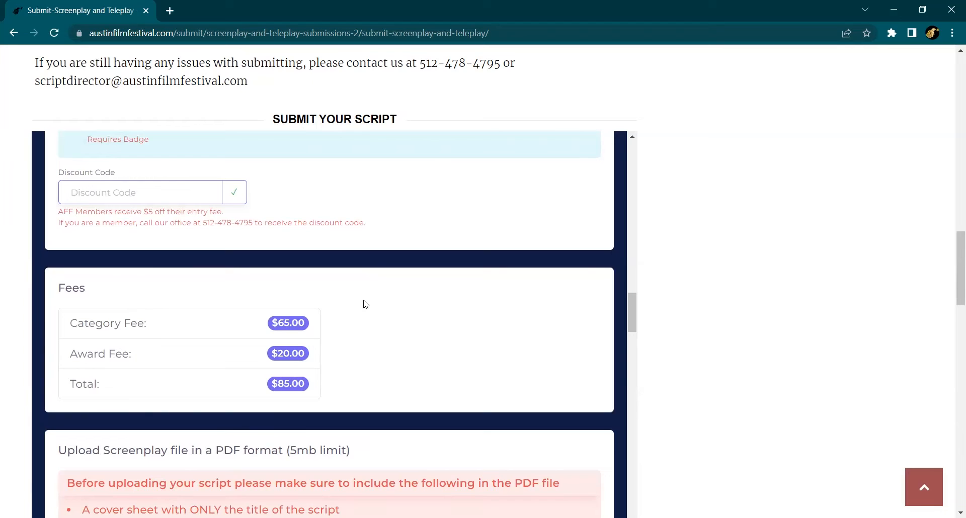
{"action": "scroll", "scroll_direction": "down", "scroll_amount": 3}
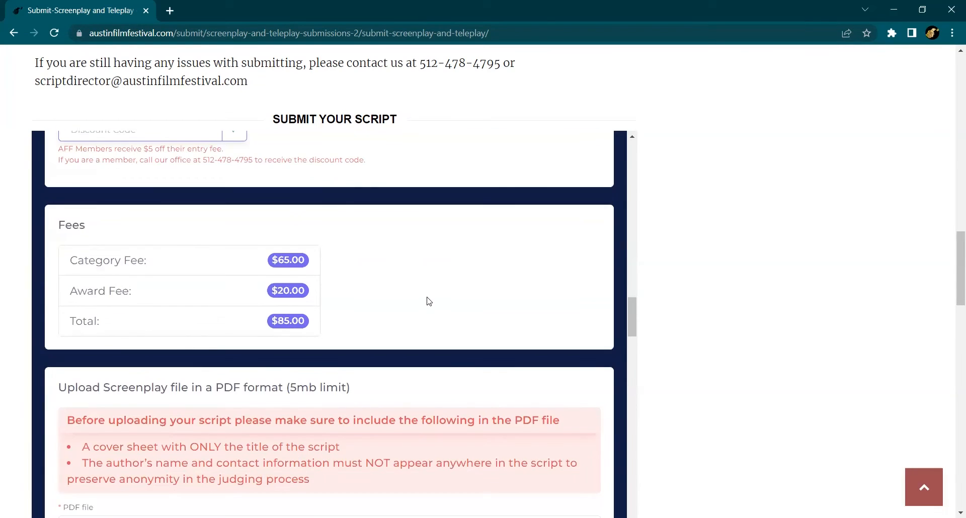
{"action": "scroll", "scroll_direction": "down", "scroll_amount": 3}
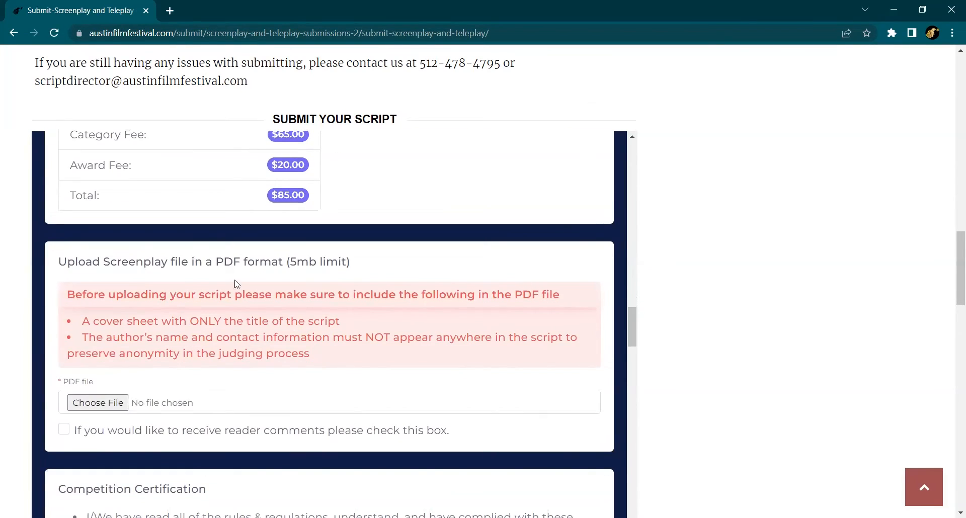
{"action": "scroll", "scroll_direction": "down", "scroll_amount": 3}
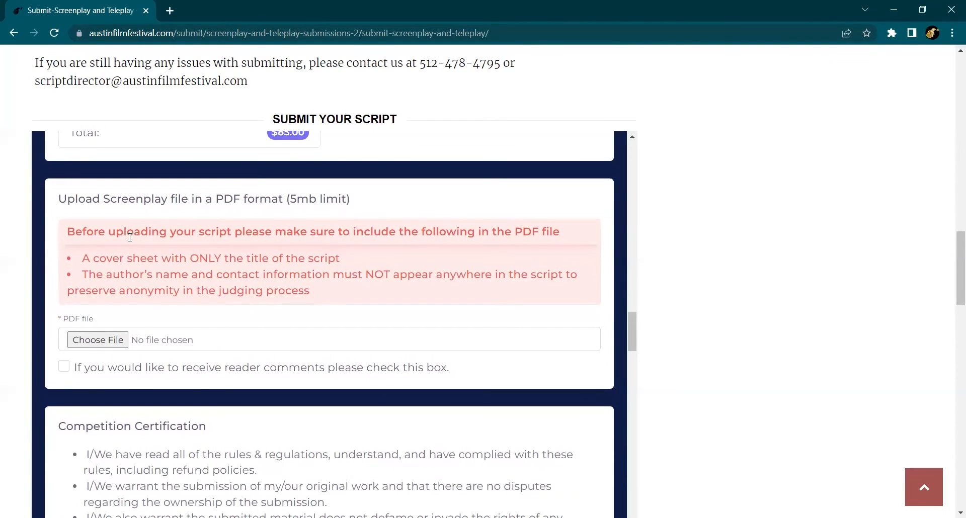
{"action": "mouse_move", "coordinate": [261, 163]}
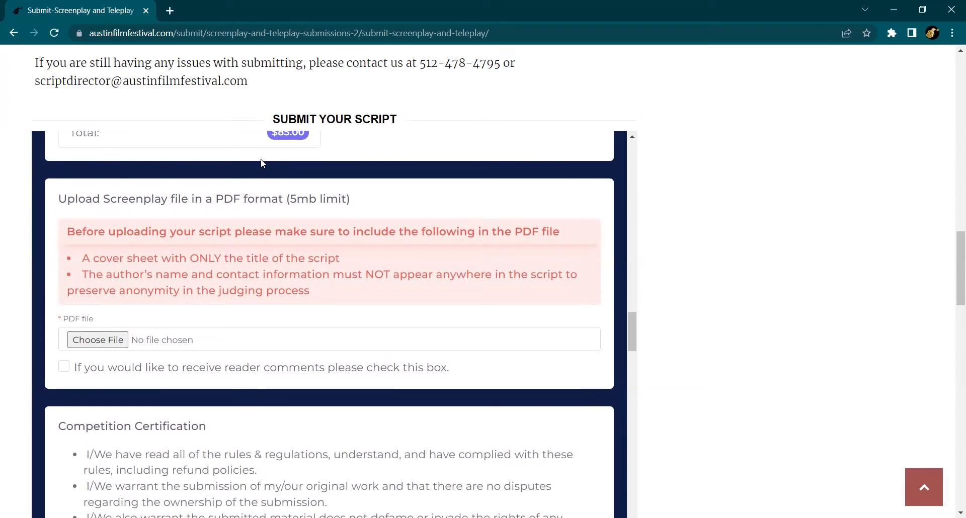
{"action": "mouse_move", "coordinate": [97, 340]}
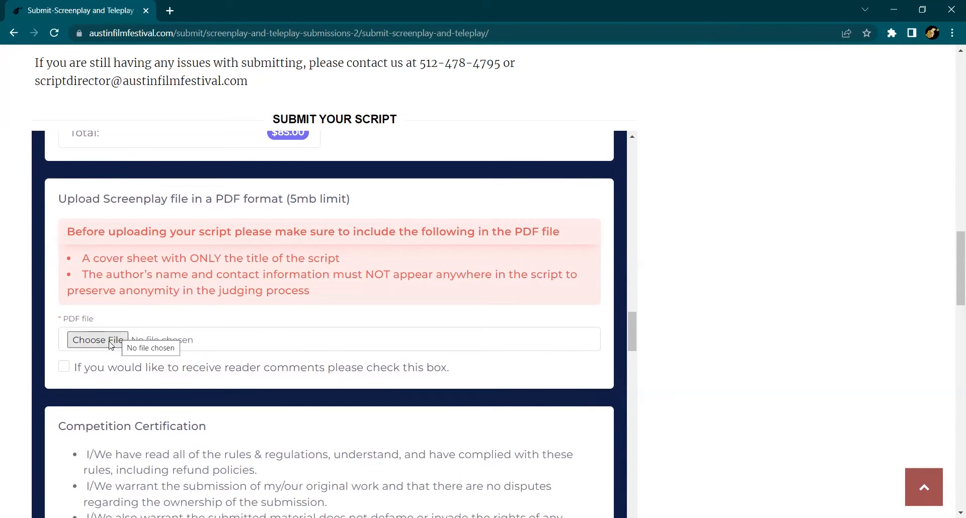
Attach TESTING.pdf as the screenplay file and request reader comments.
{"action": "left_click", "coordinate": [97, 339]}
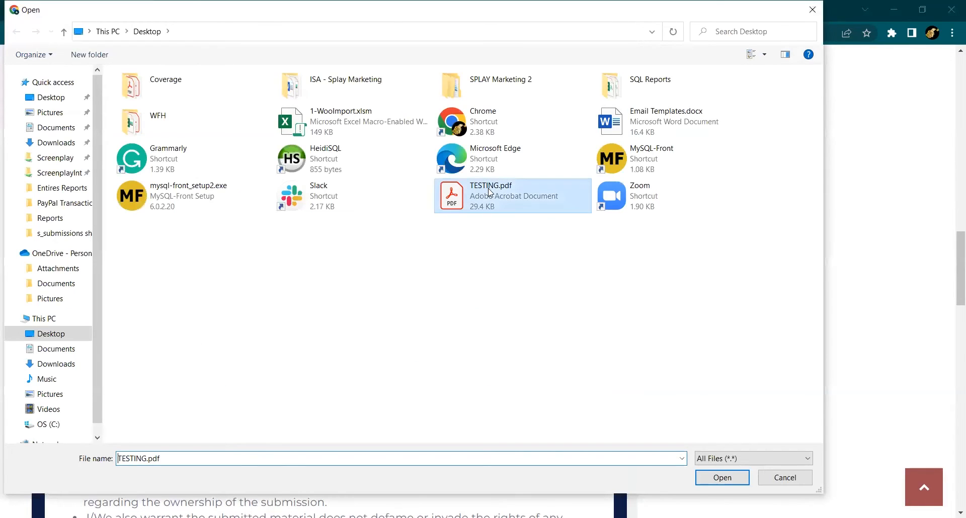
{"action": "left_click", "coordinate": [721, 478]}
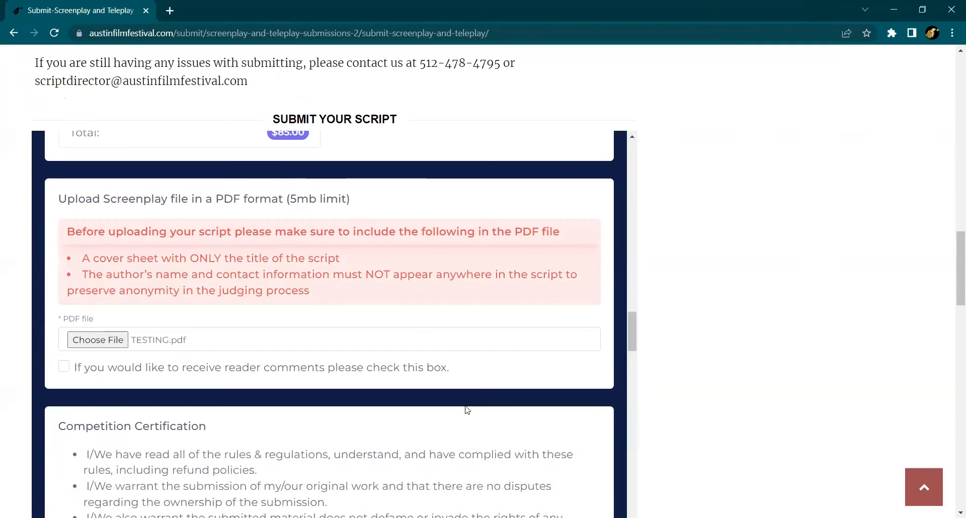
{"action": "mouse_move", "coordinate": [66, 381]}
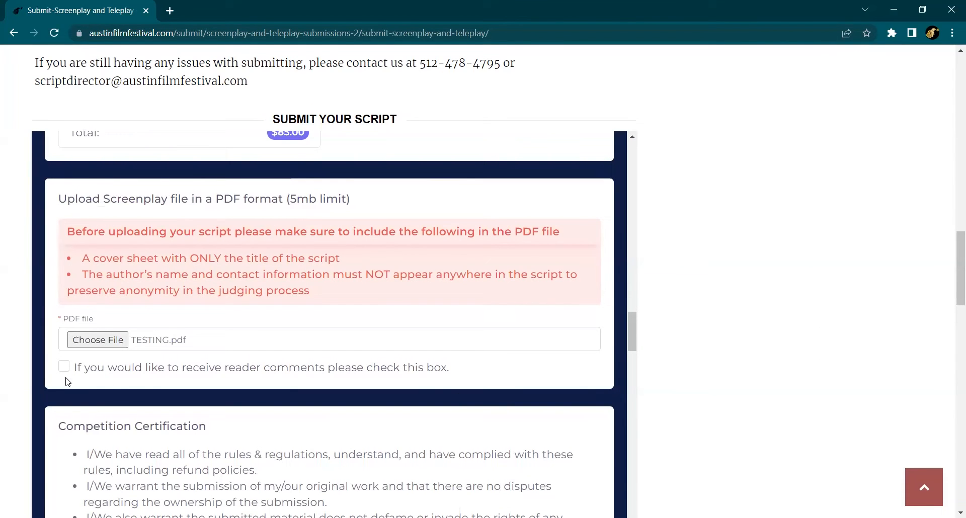
{"action": "mouse_move", "coordinate": [70, 360]}
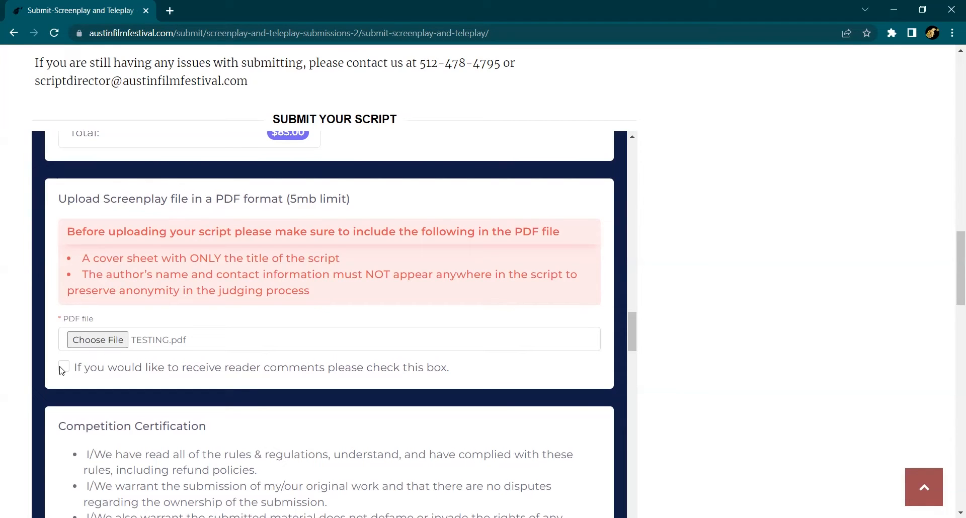
{"action": "left_click", "coordinate": [64, 367]}
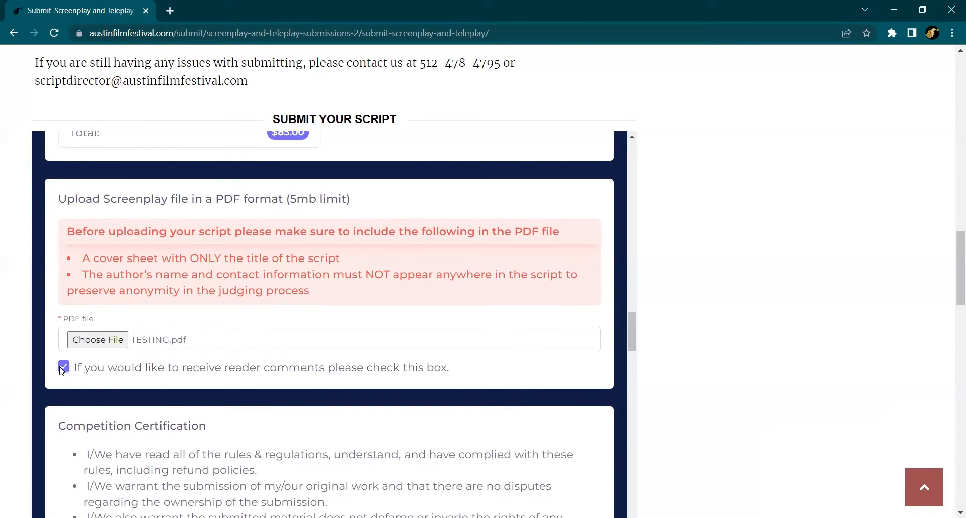
{"action": "scroll", "scroll_direction": "down", "scroll_amount": 3}
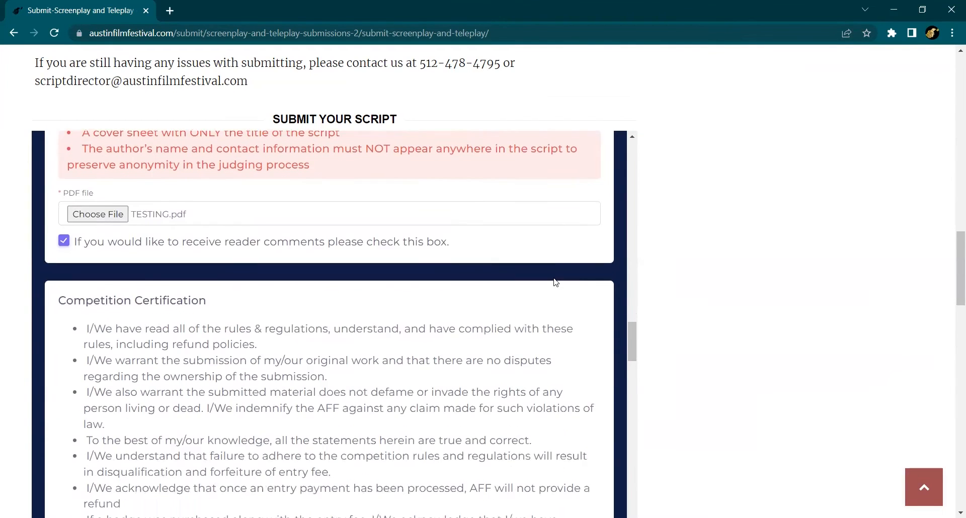
Enter the initials AA as the online signature on the submission agreement.
{"action": "scroll", "scroll_direction": "down", "scroll_amount": 3}
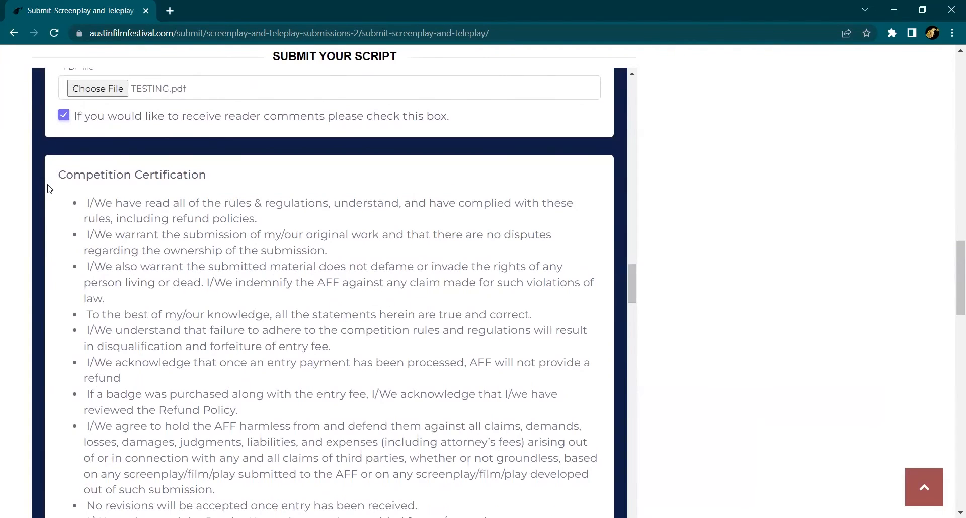
{"action": "mouse_move", "coordinate": [210, 258]}
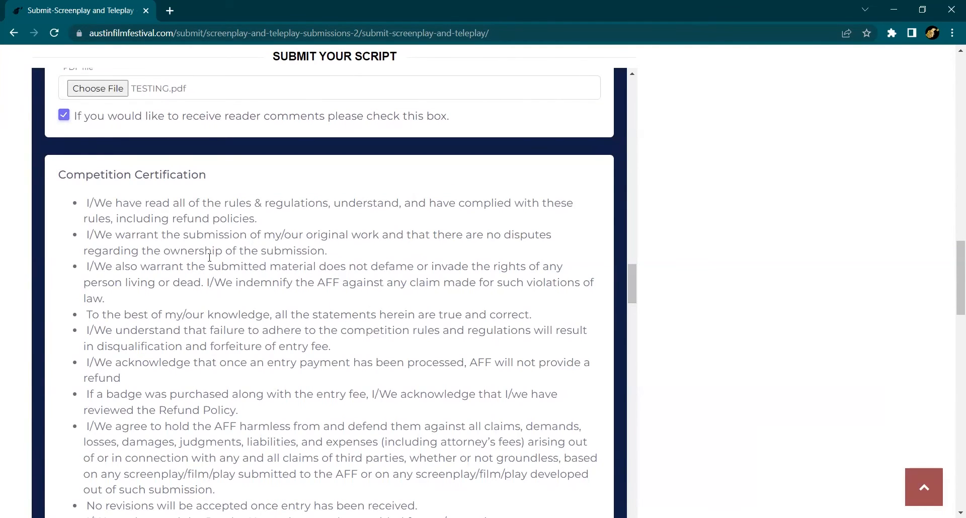
{"action": "scroll", "scroll_direction": "down", "scroll_amount": 3}
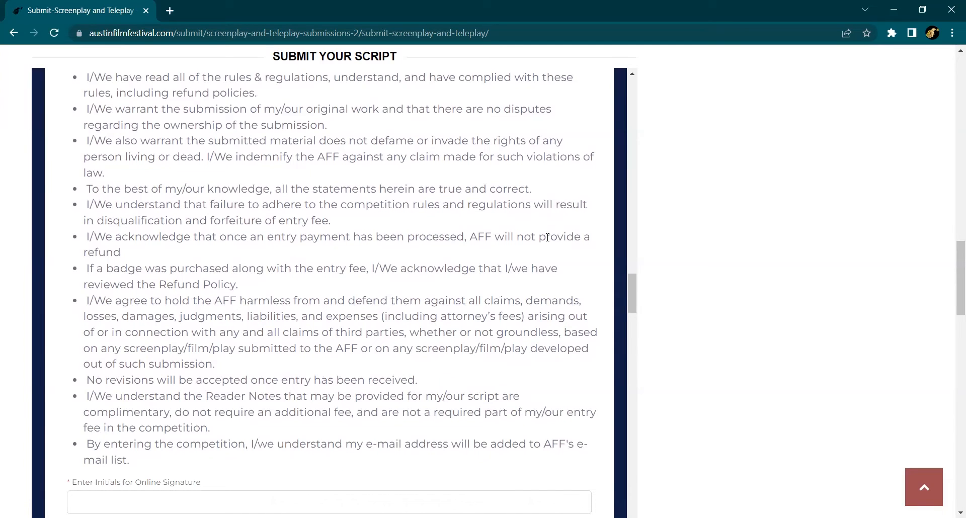
{"action": "scroll", "scroll_direction": "down", "scroll_amount": 3}
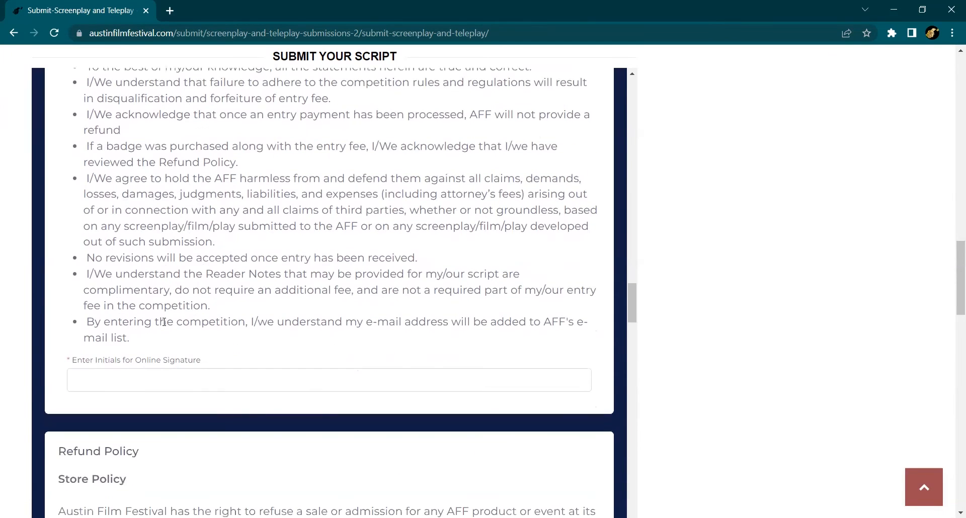
{"action": "left_click", "coordinate": [328, 378]}
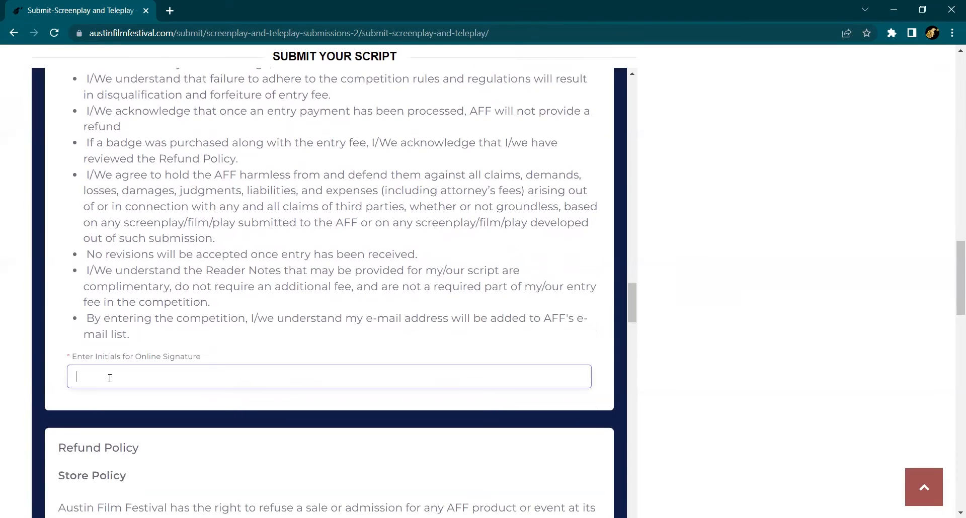
{"action": "type", "text": "AA"}
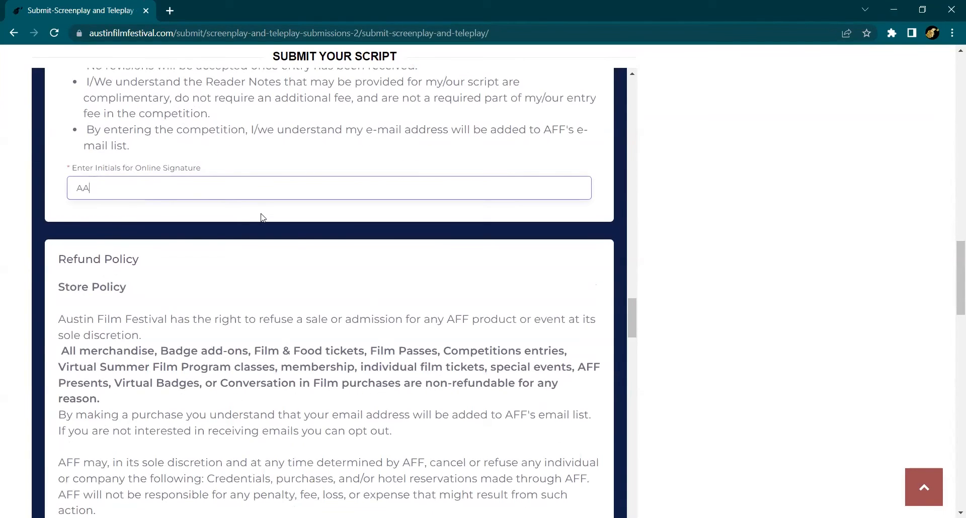
Scroll past the policy text down to the Submit button.
{"action": "scroll", "scroll_direction": "down", "scroll_amount": 3}
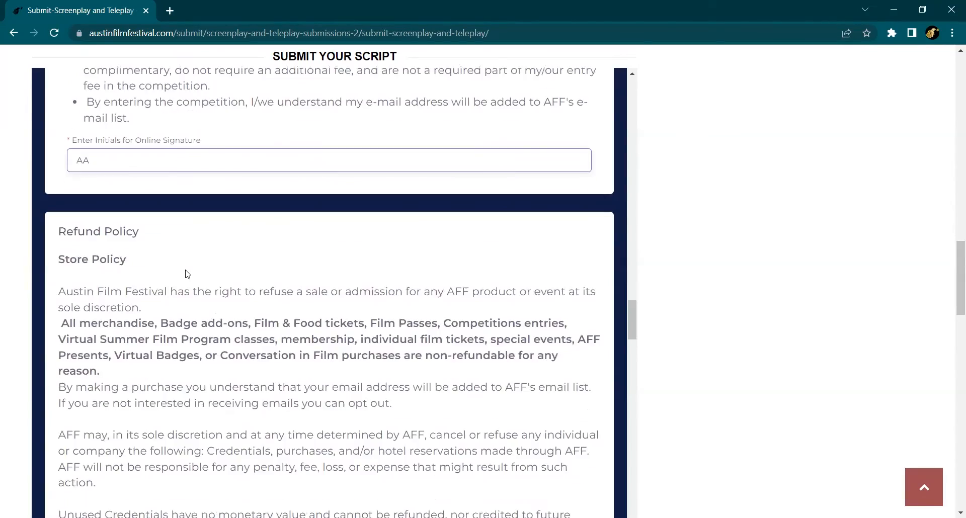
{"action": "scroll", "scroll_direction": "down", "scroll_amount": 3}
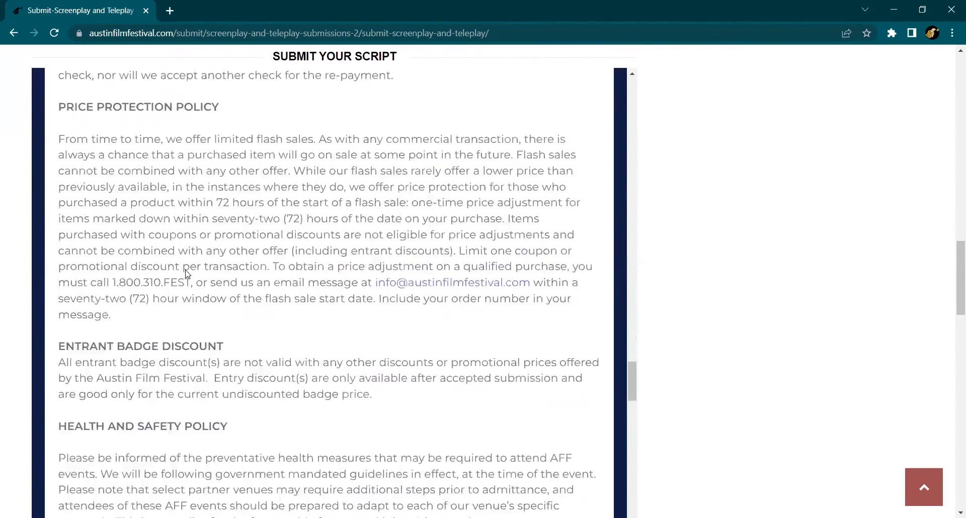
{"action": "scroll", "scroll_direction": "down", "scroll_amount": 3}
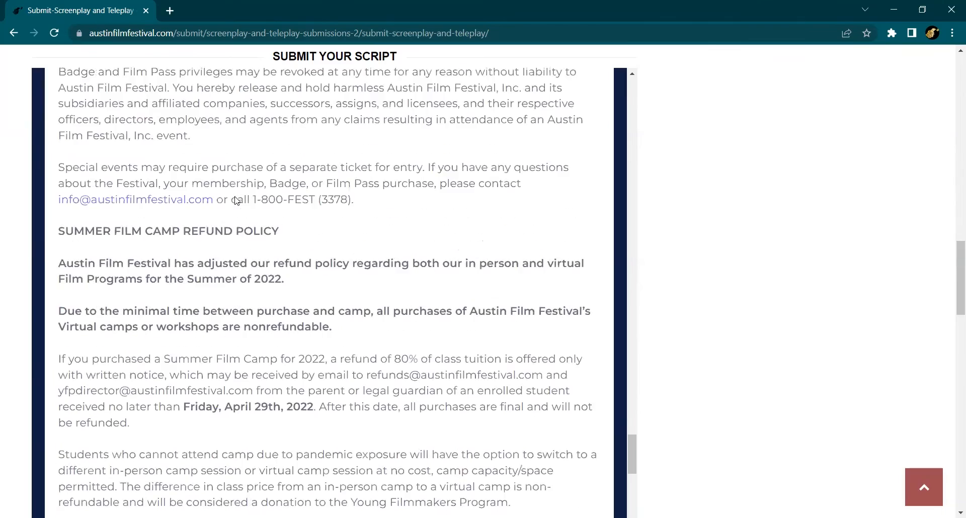
{"action": "scroll", "scroll_direction": "down", "scroll_amount": 3}
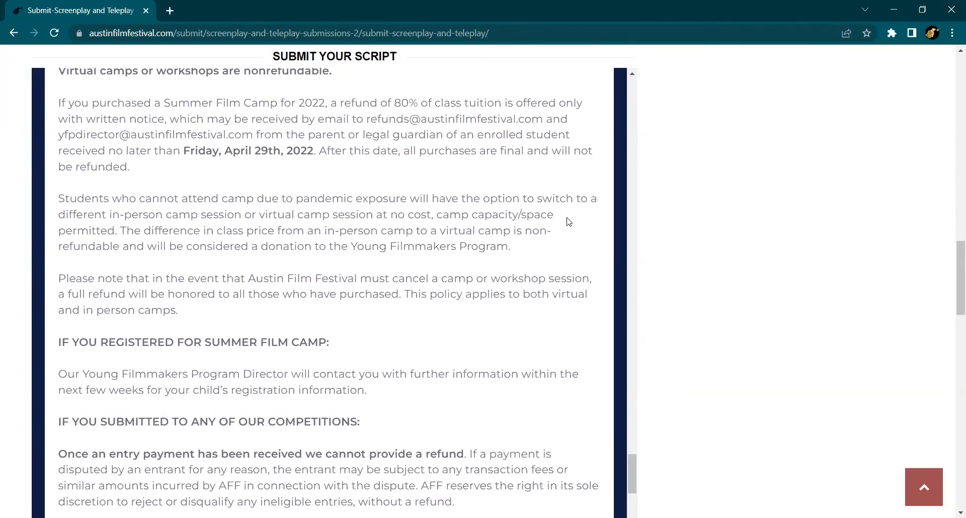
{"action": "scroll", "scroll_direction": "down", "scroll_amount": 3}
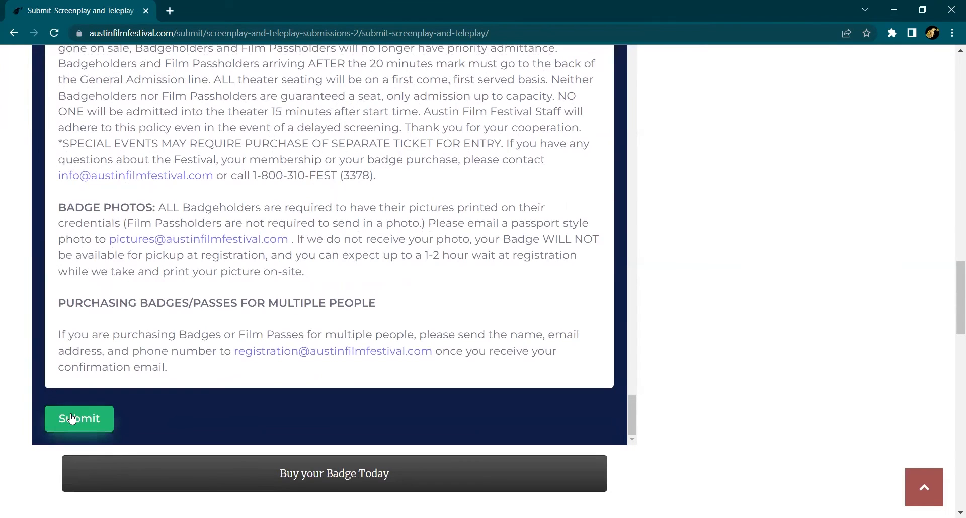
Submit the entry, opening the $85.00 PayPal guest checkout, then return to the festival page.
{"action": "left_click", "coordinate": [79, 419]}
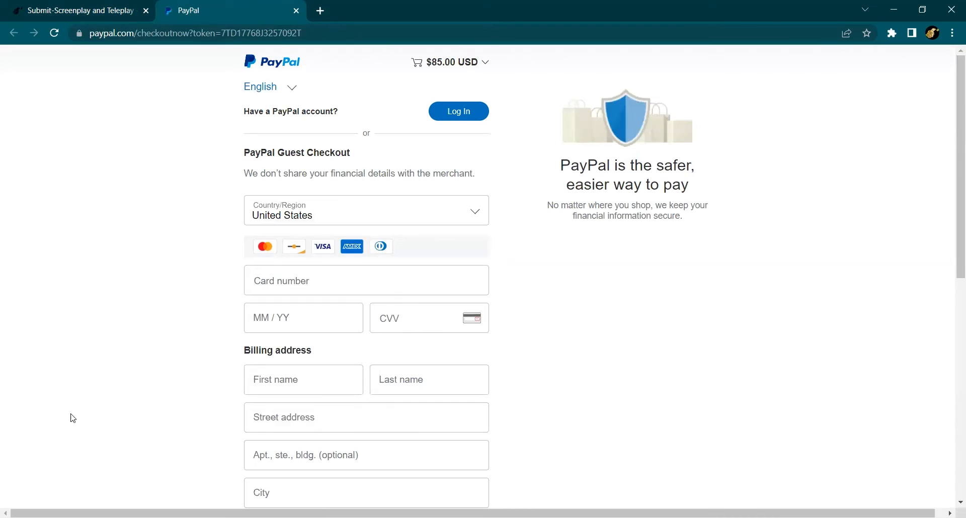
{"action": "mouse_move", "coordinate": [78, 4]}
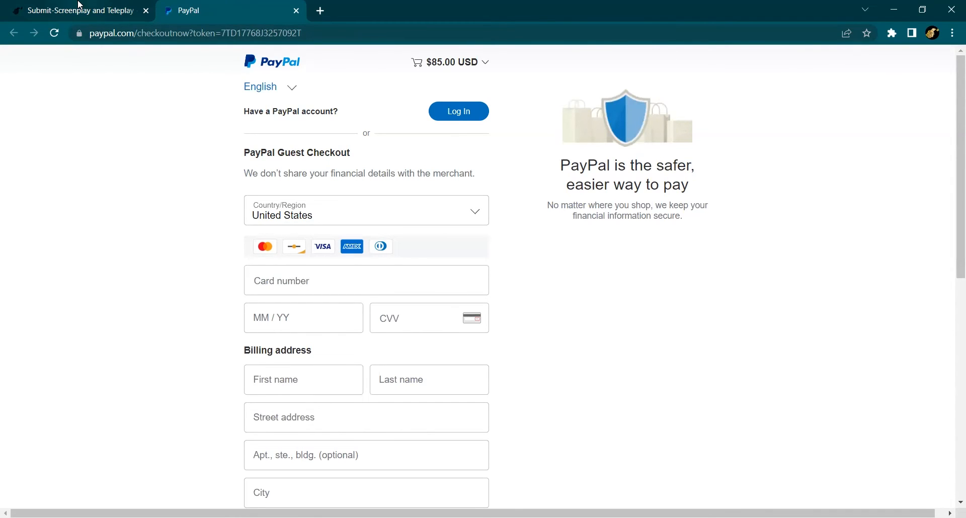
{"action": "left_click", "coordinate": [79, 11]}
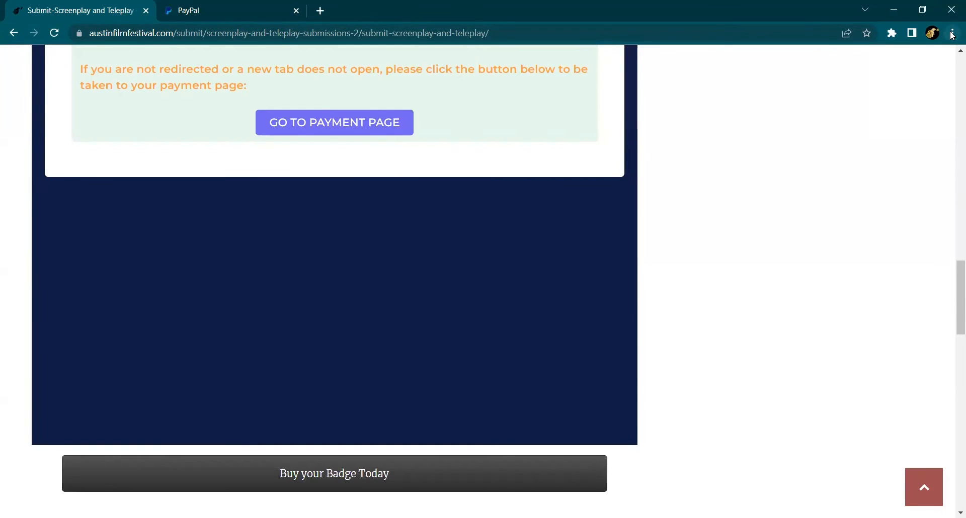
{"action": "mouse_move", "coordinate": [953, 33]}
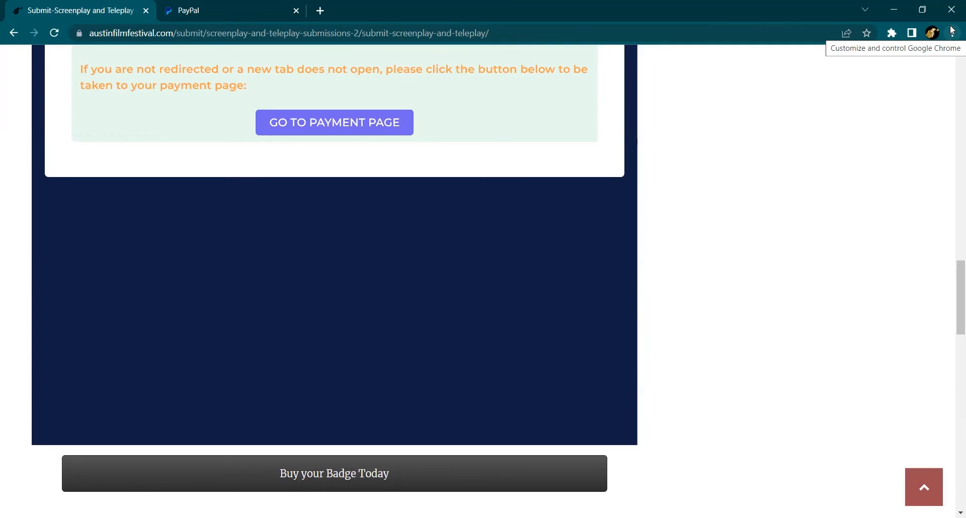
{"action": "mouse_move", "coordinate": [952, 29]}
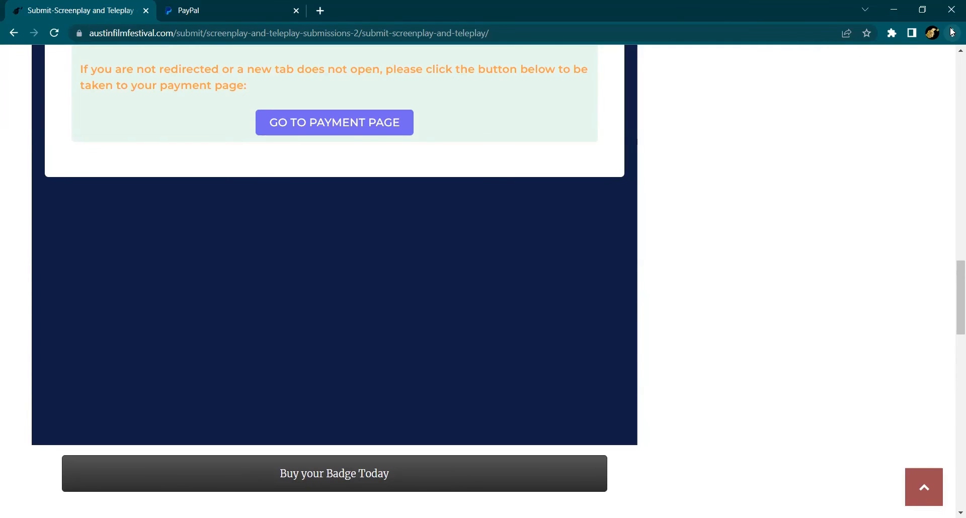
Check Chrome's Pop-ups and redirects settings allow affcomps.com, then close Settings.
{"action": "left_click", "coordinate": [953, 33]}
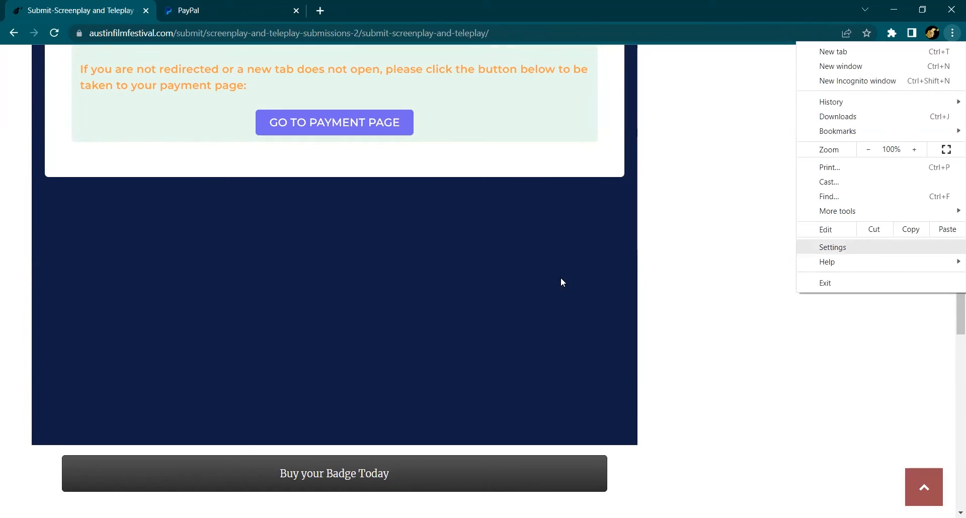
{"action": "left_click", "coordinate": [832, 247]}
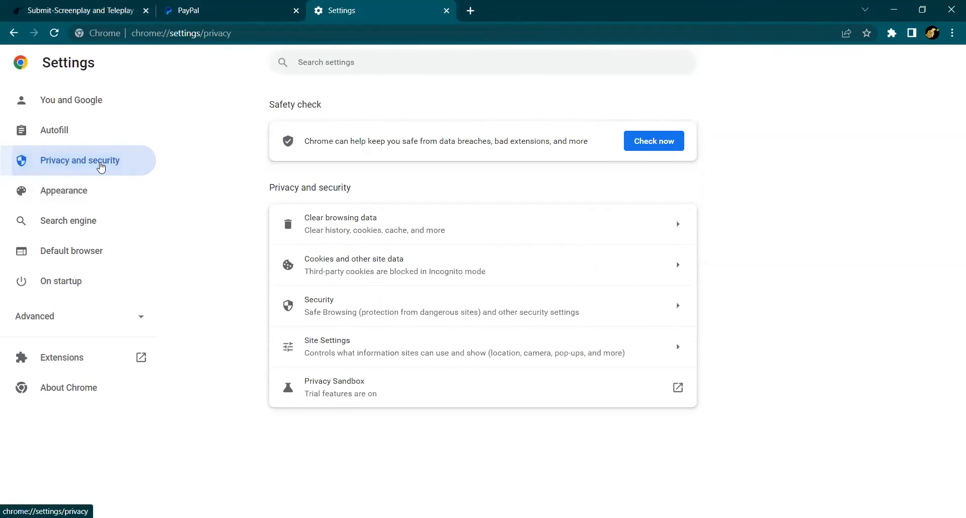
{"action": "mouse_move", "coordinate": [324, 308]}
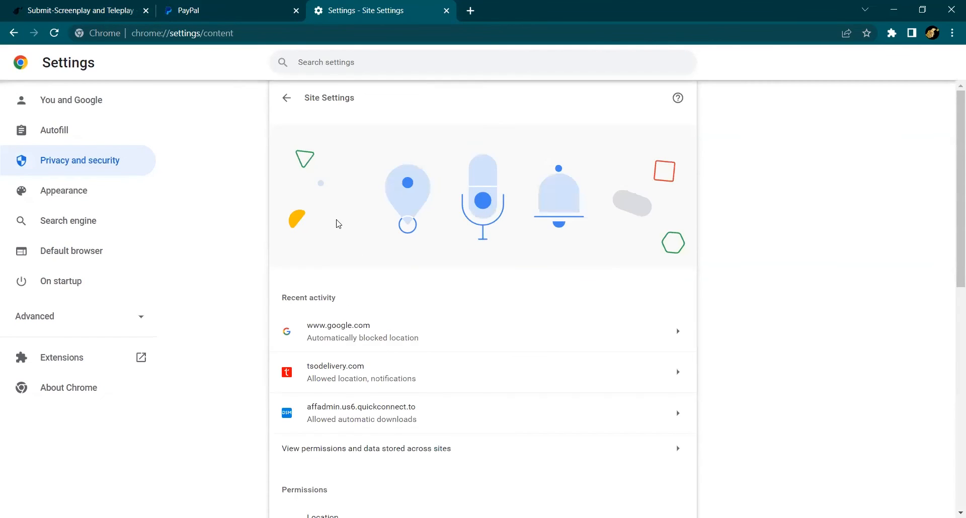
{"action": "scroll", "scroll_direction": "down", "scroll_amount": 3}
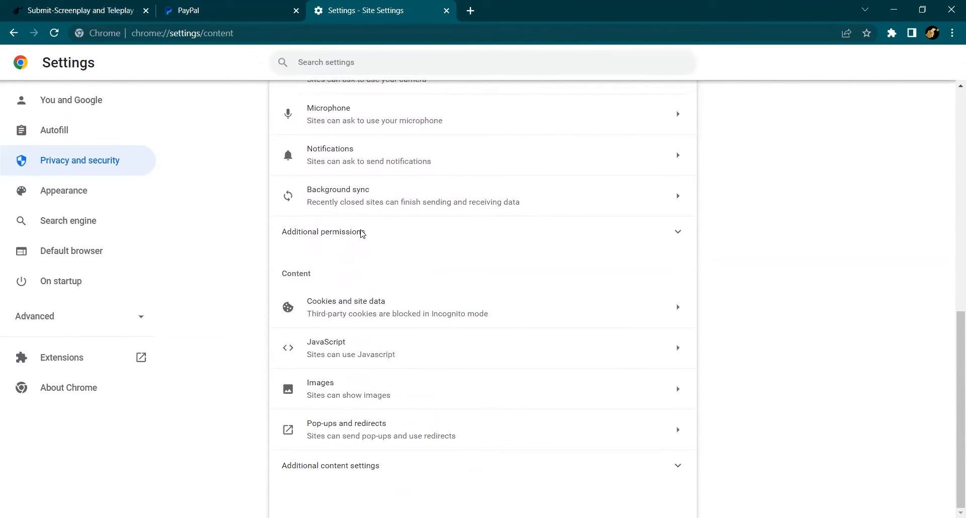
{"action": "mouse_move", "coordinate": [404, 434]}
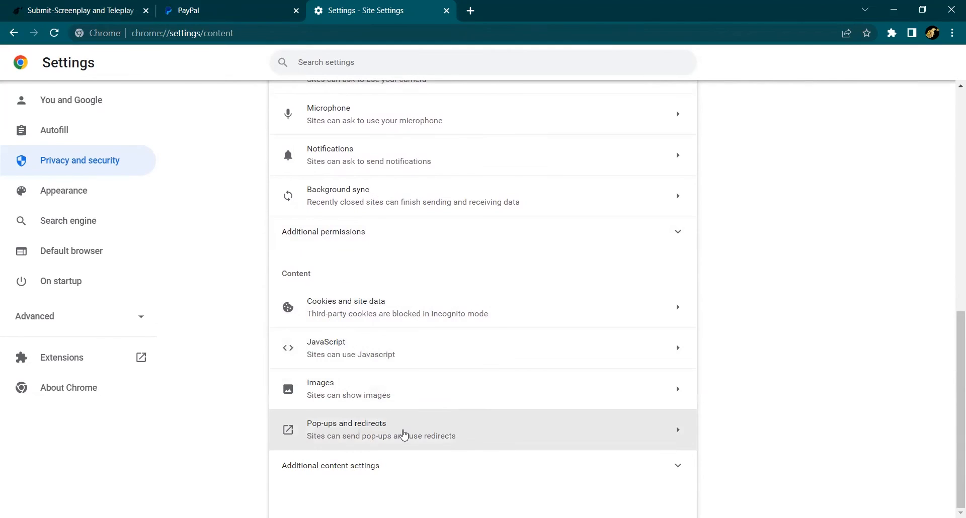
{"action": "left_click", "coordinate": [404, 430]}
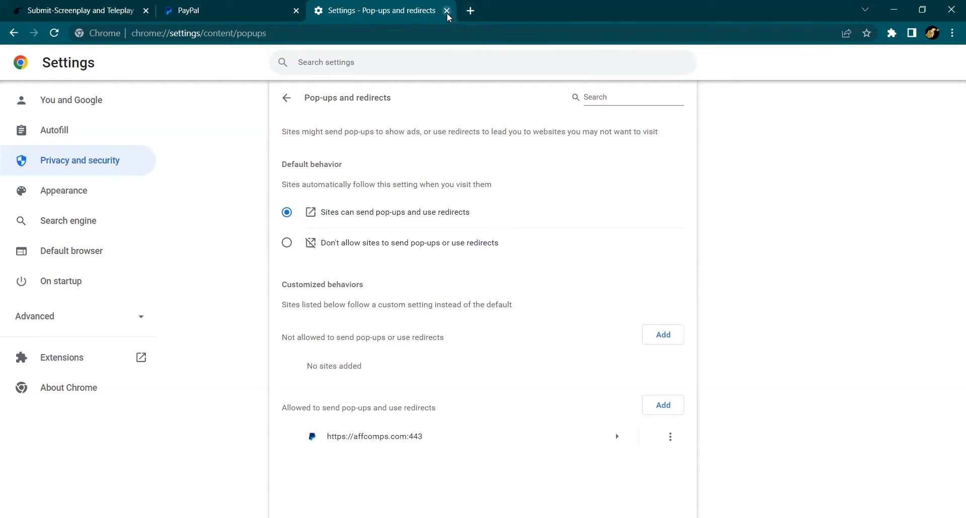
{"action": "left_click", "coordinate": [446, 10]}
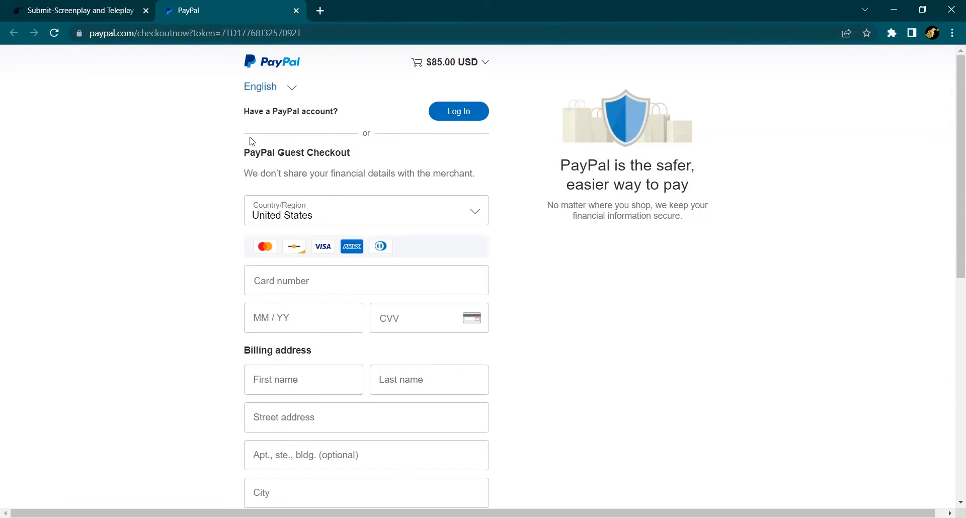
{"action": "mouse_move", "coordinate": [294, 167]}
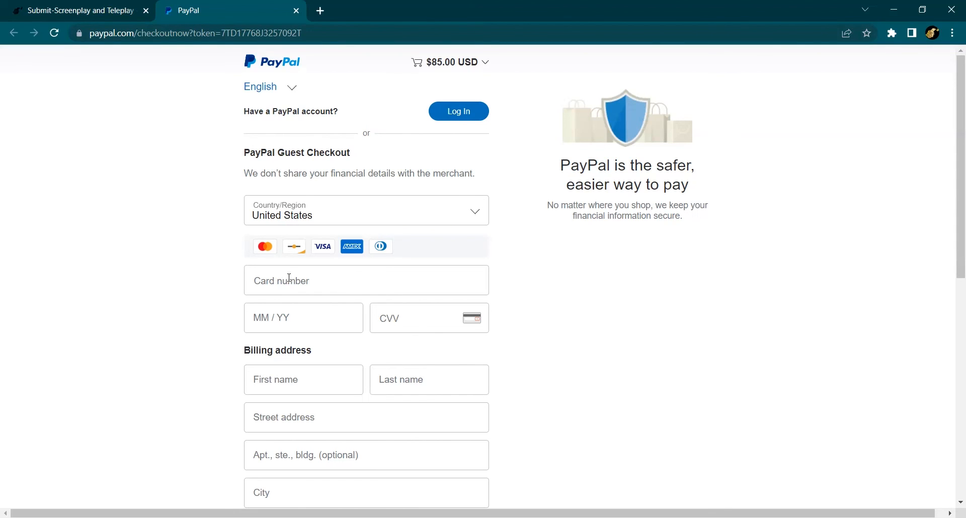
Scroll through the $85.00 PayPal form and choose Continue as Guest without creating an account.
{"action": "scroll", "scroll_direction": "down", "scroll_amount": 3}
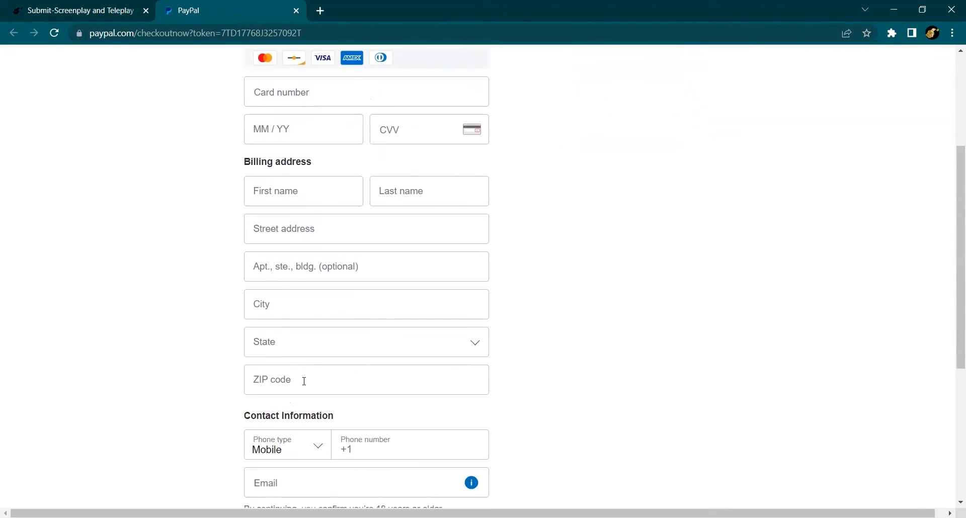
{"action": "scroll", "scroll_direction": "down", "scroll_amount": 3}
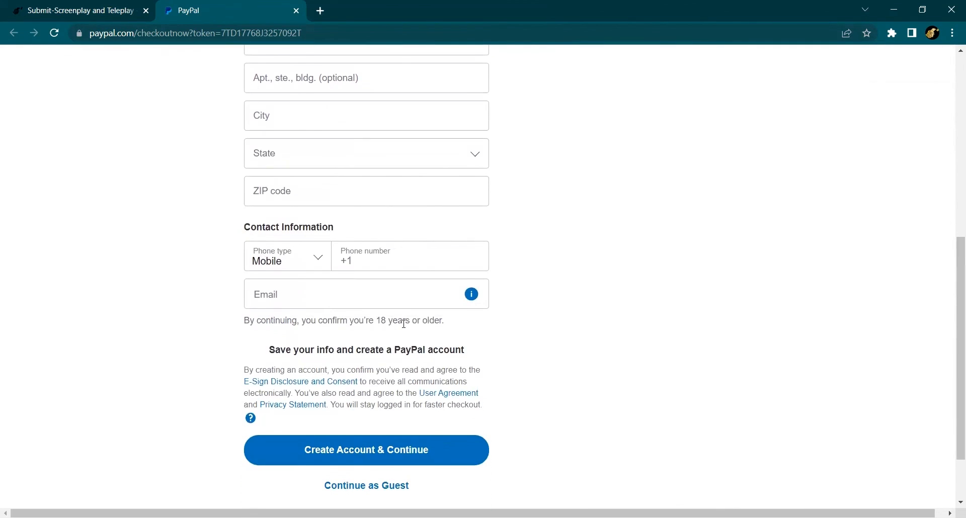
{"action": "scroll", "scroll_direction": "down", "scroll_amount": 3}
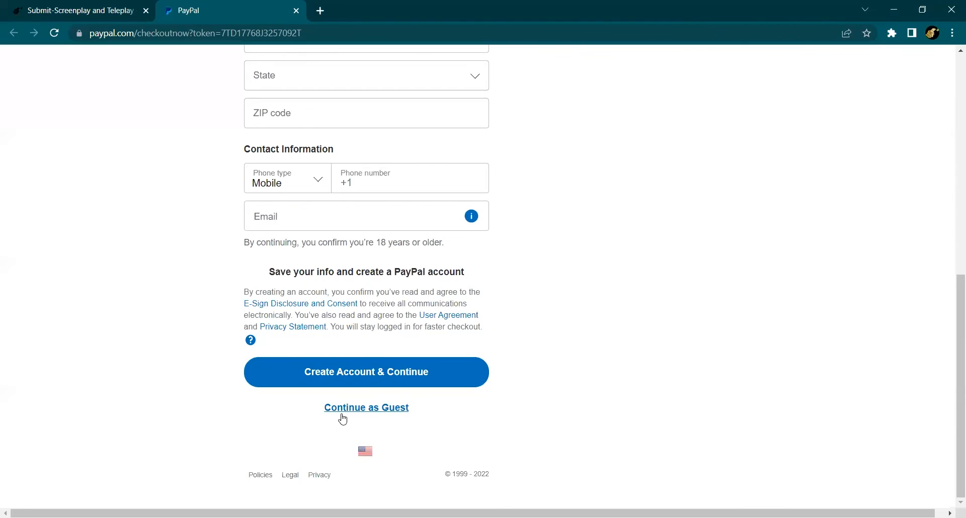
{"action": "left_click", "coordinate": [80, 10]}
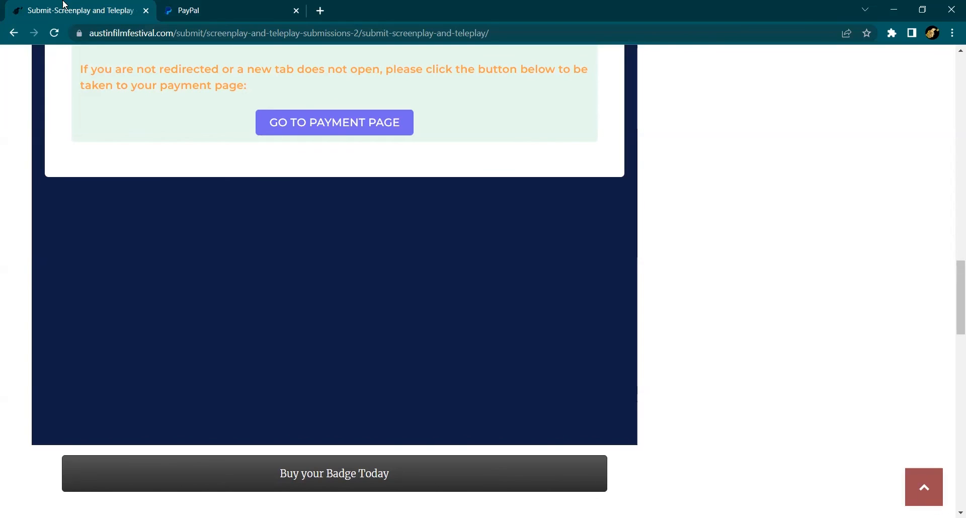
{"action": "mouse_move", "coordinate": [523, 185]}
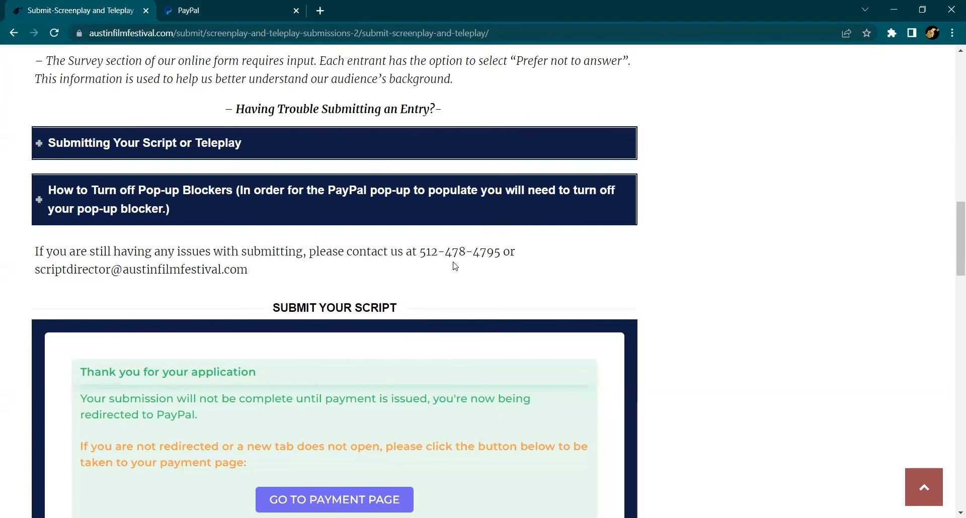
{"action": "mouse_move", "coordinate": [368, 289]}
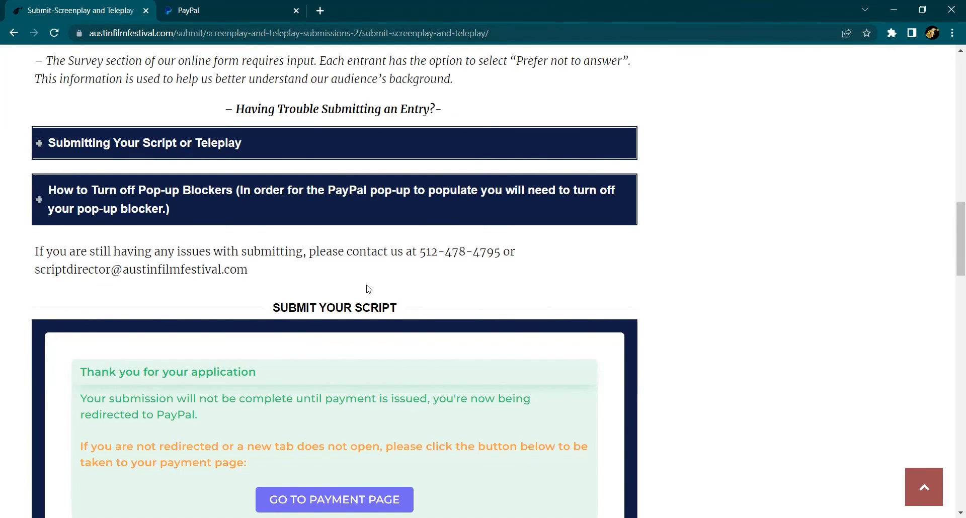
{"action": "mouse_move", "coordinate": [805, 113]}
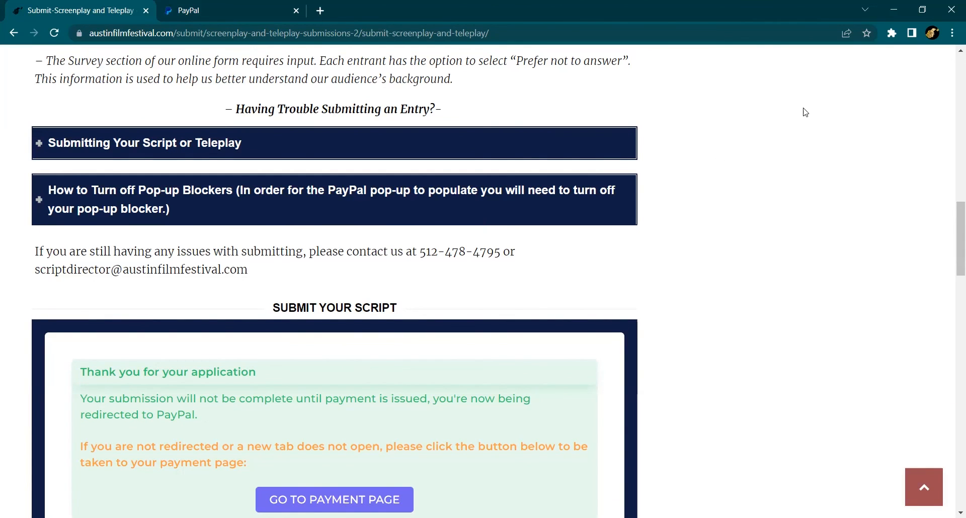